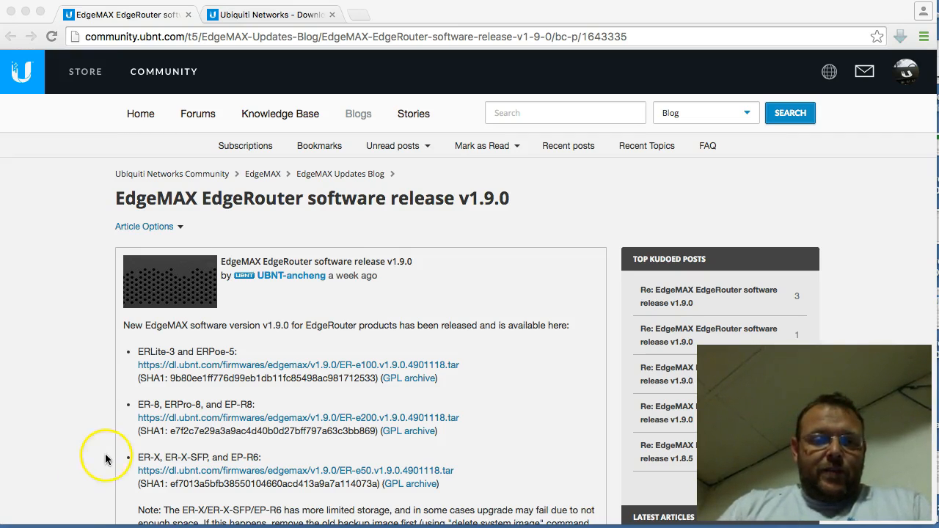
{"action": "mouse_move", "coordinate": [429, 204]}
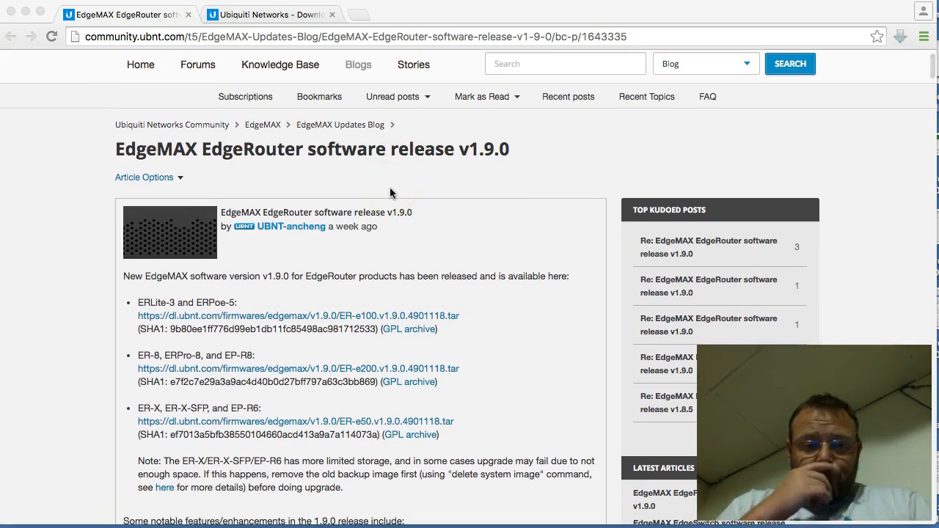
- Scroll the v1.9.0 release post down to its 'Some notable features/enhancements' bullet list
{"action": "scroll", "scroll_direction": "down", "scroll_amount": 3}
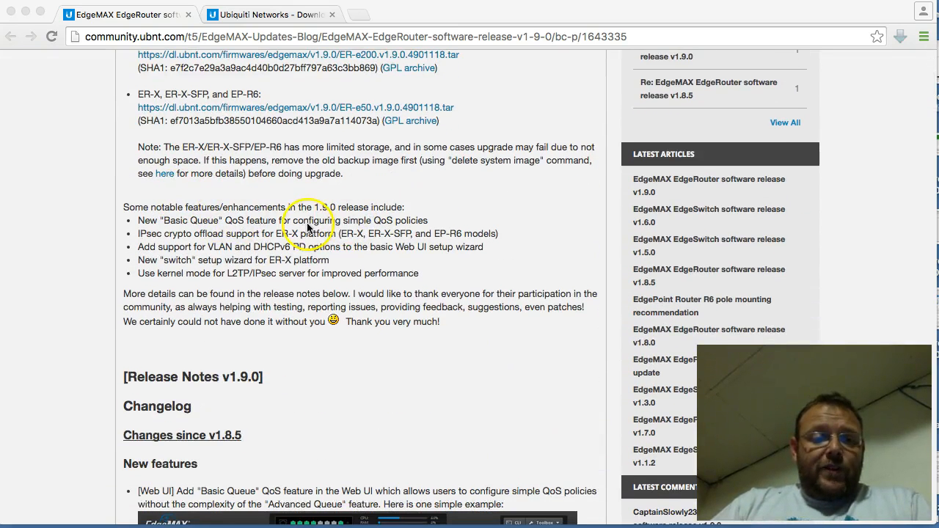
{"action": "scroll", "scroll_direction": "down", "scroll_amount": 3}
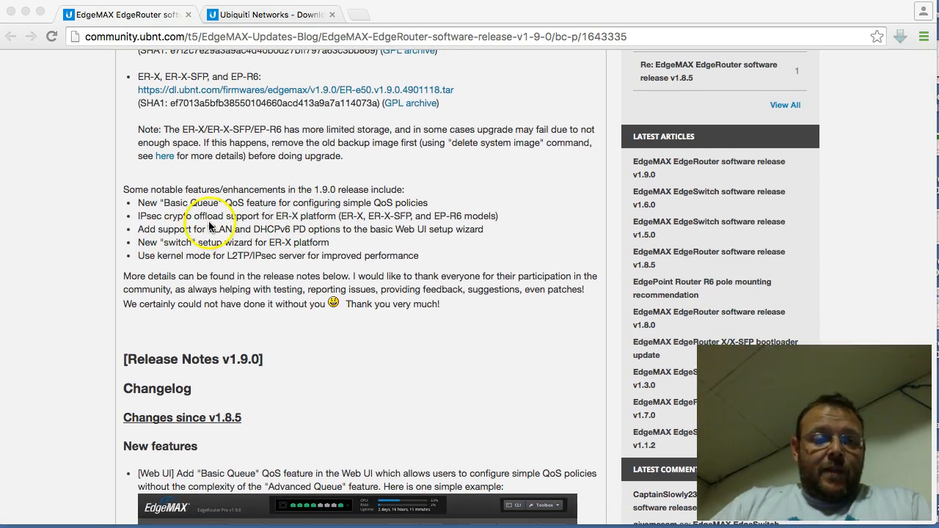
{"action": "mouse_move", "coordinate": [261, 213]}
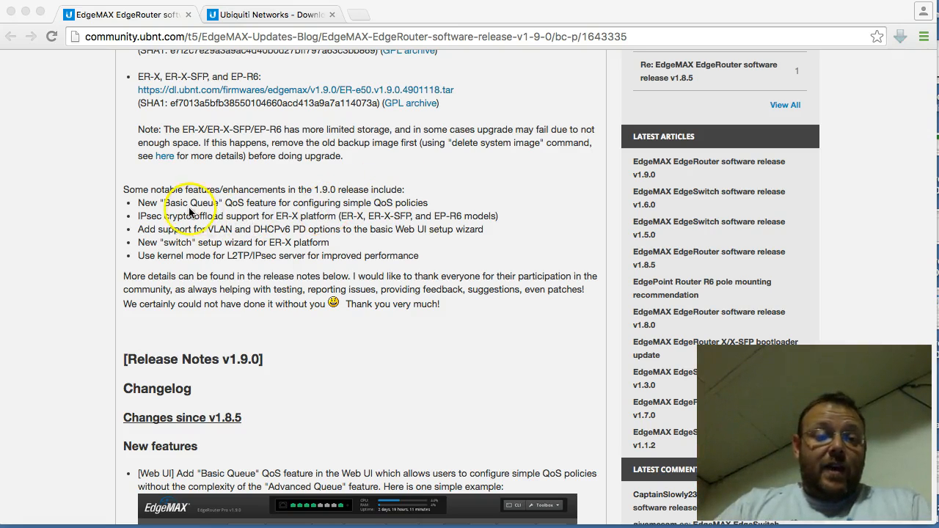
{"action": "mouse_move", "coordinate": [303, 221]}
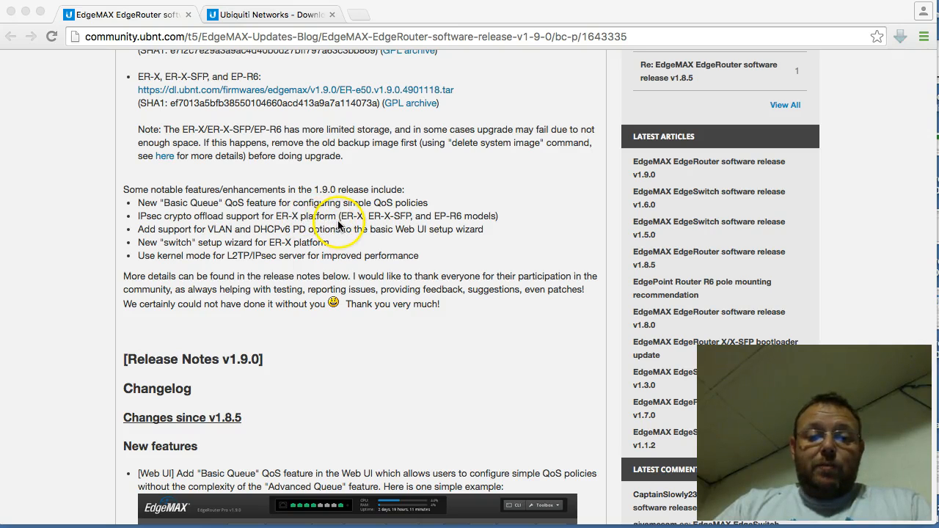
{"action": "mouse_move", "coordinate": [301, 231]}
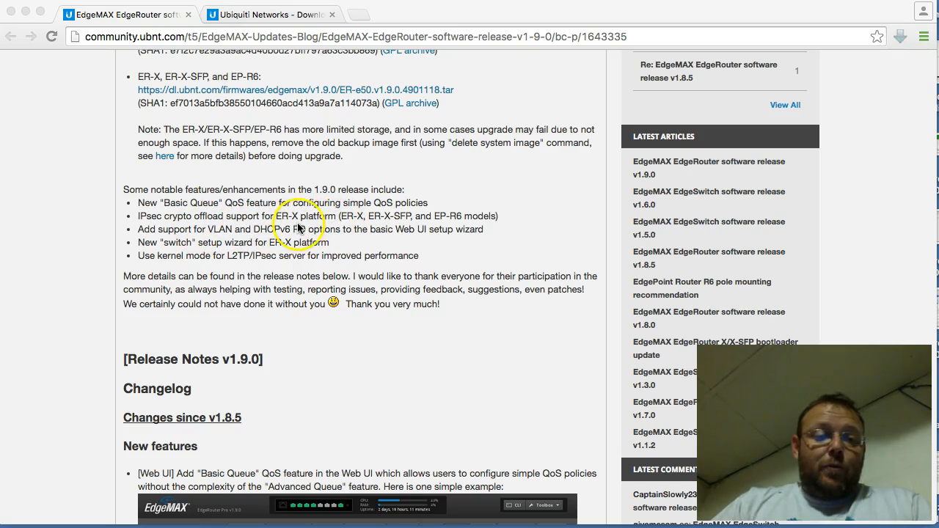
{"action": "mouse_move", "coordinate": [341, 235]}
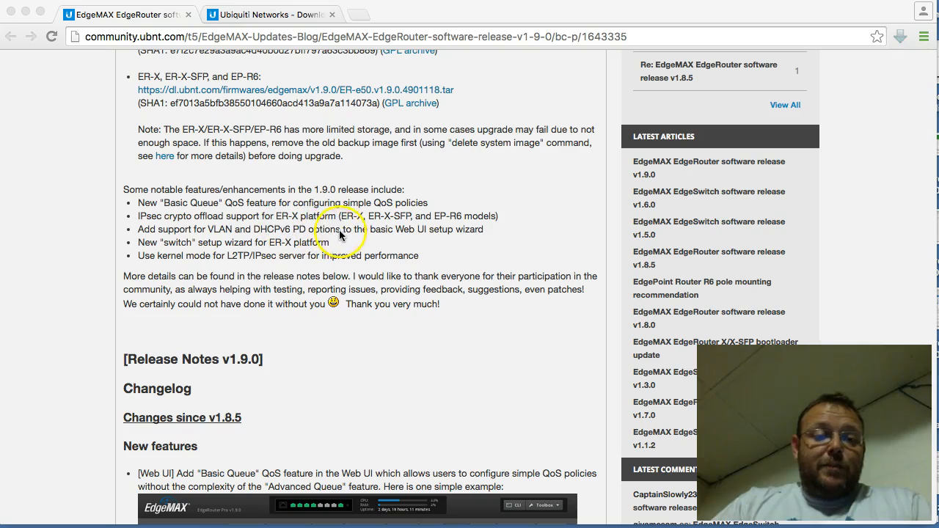
{"action": "mouse_move", "coordinate": [403, 238]}
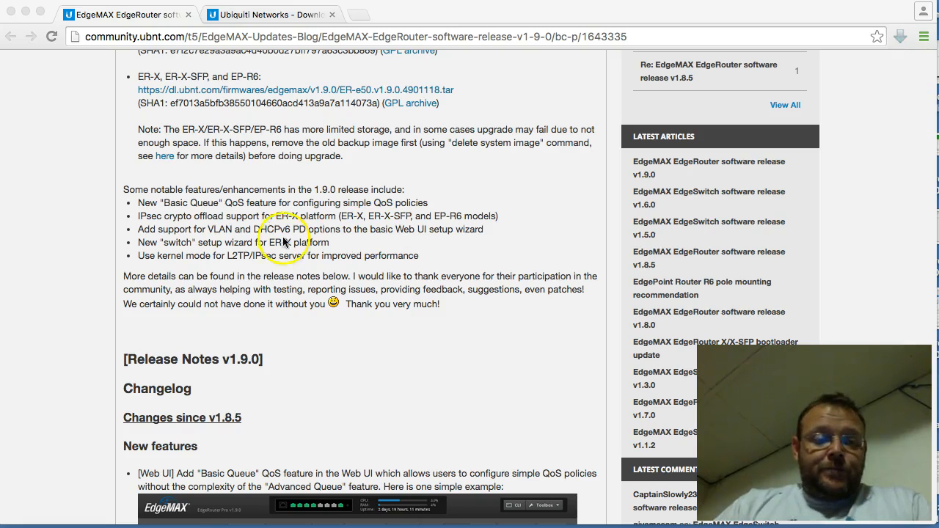
{"action": "mouse_move", "coordinate": [356, 247]}
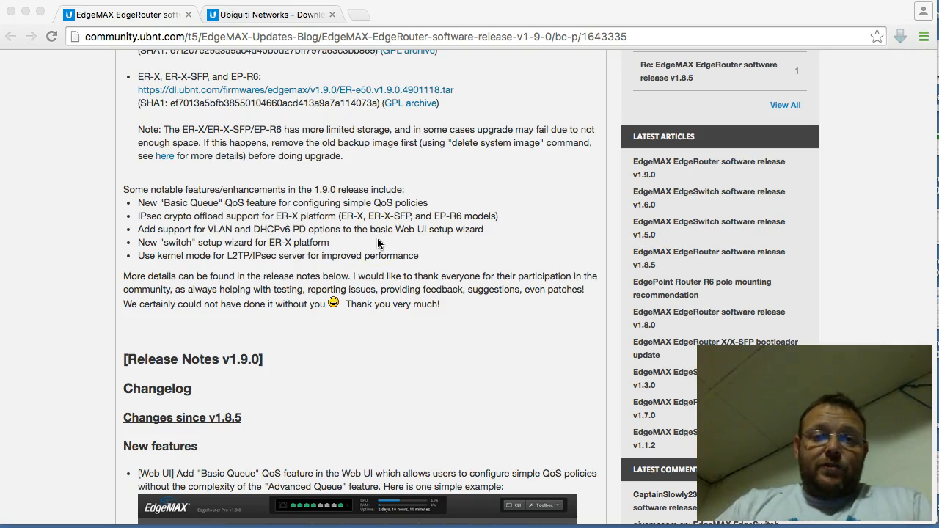
{"action": "scroll", "scroll_direction": "down", "scroll_amount": 3}
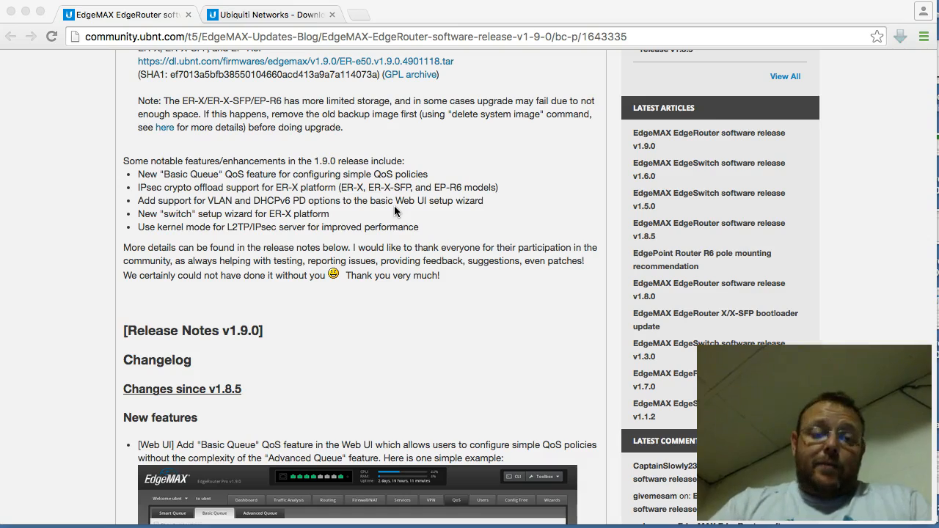
- Read past the IPsec offload and dnsmasq notes to the ER-X Switch setup wizard screenshot
{"action": "scroll", "scroll_direction": "down", "scroll_amount": 3}
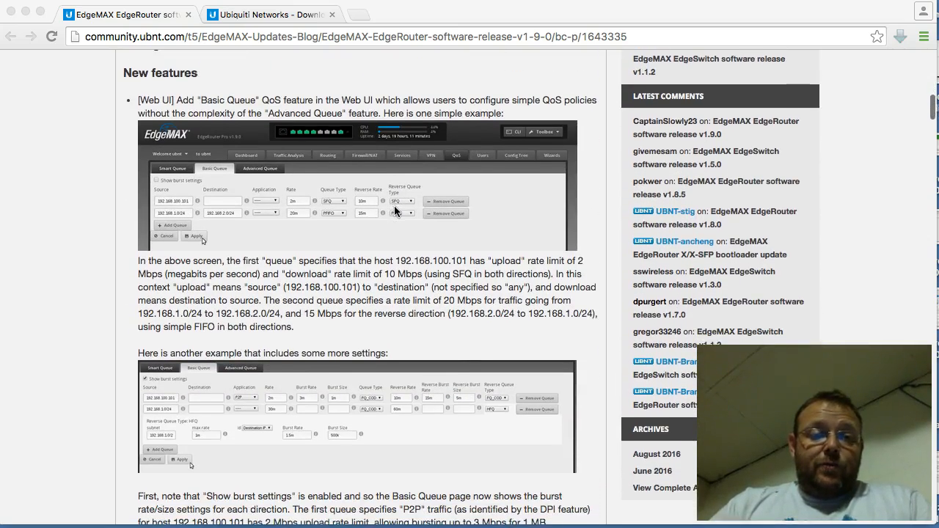
{"action": "scroll", "scroll_direction": "down", "scroll_amount": 3}
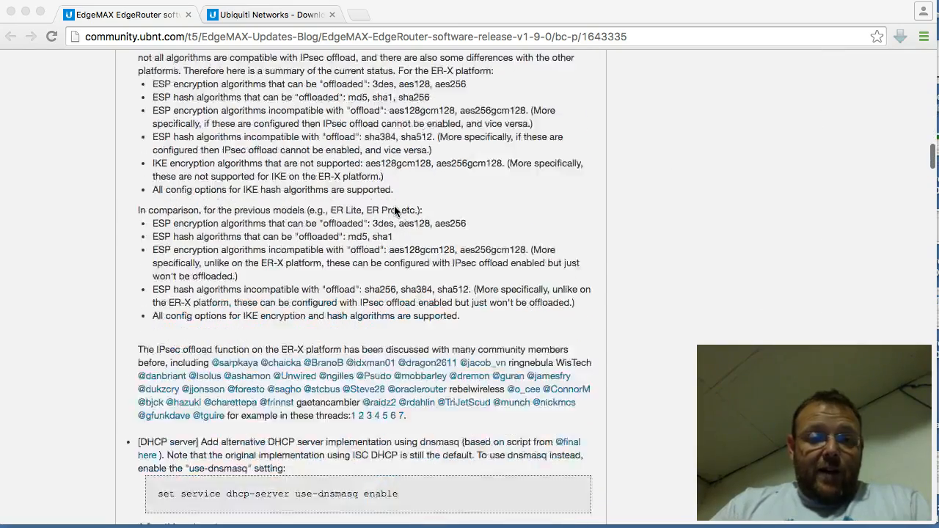
{"action": "scroll", "scroll_direction": "down", "scroll_amount": 3}
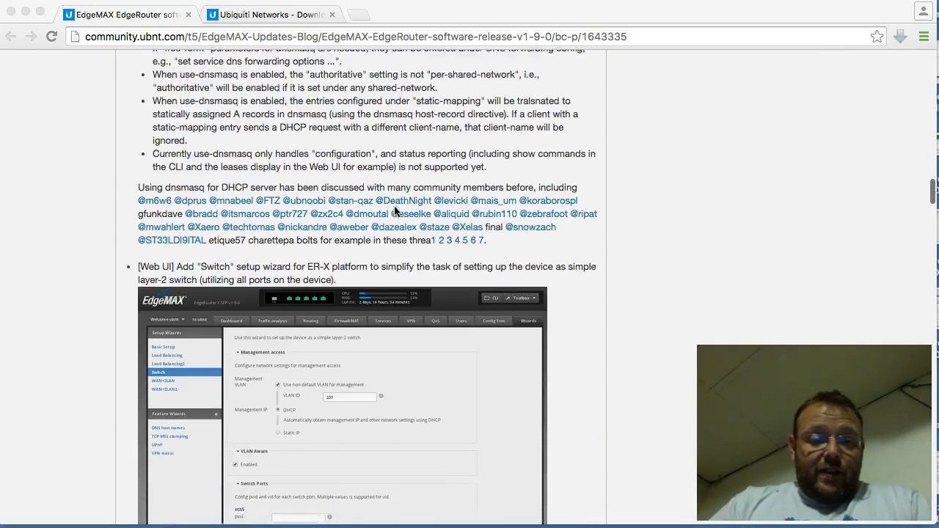
{"action": "scroll", "scroll_direction": "down", "scroll_amount": 3}
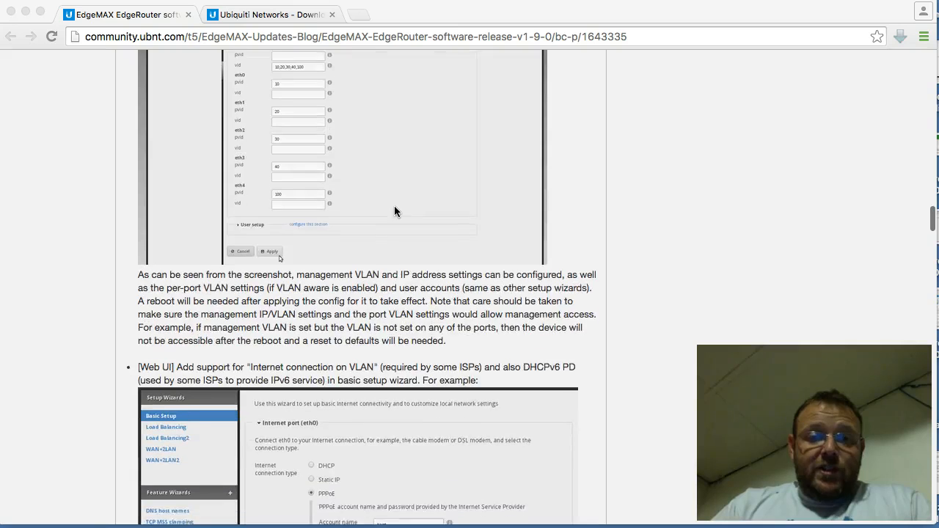
{"action": "scroll", "scroll_direction": "up", "scroll_amount": 3}
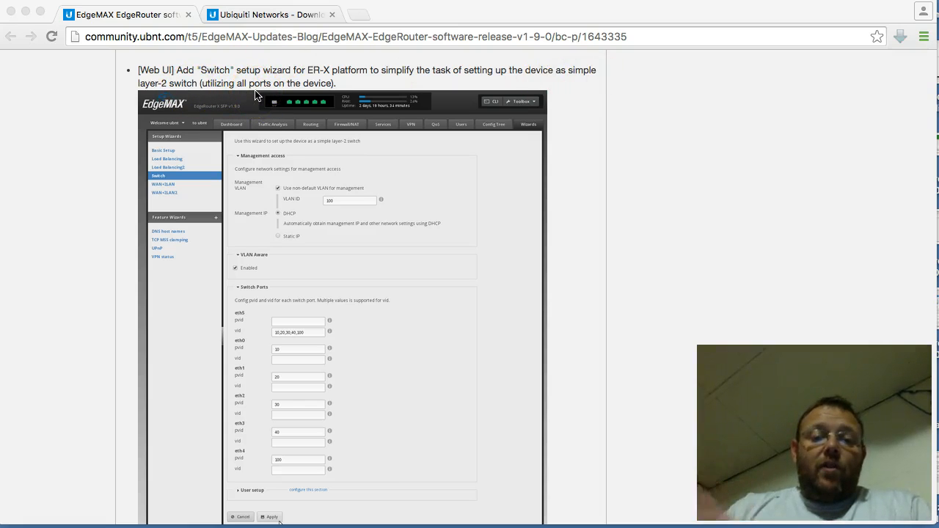
{"action": "scroll", "scroll_direction": "down", "scroll_amount": 3}
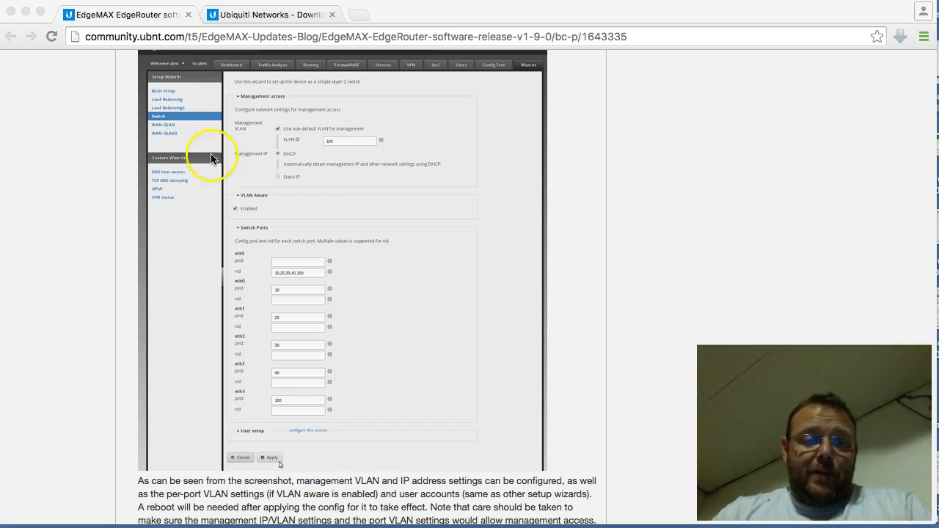
{"action": "scroll", "scroll_direction": "down", "scroll_amount": 3}
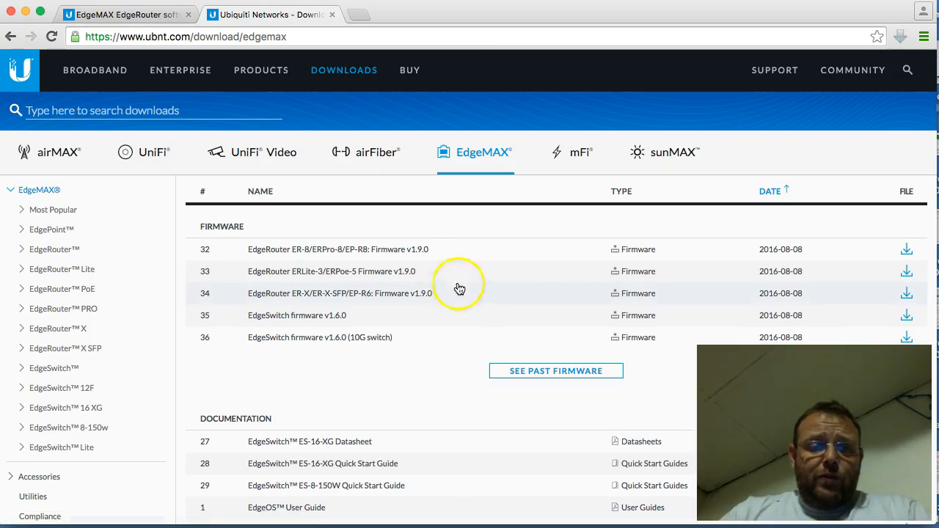
{"action": "mouse_move", "coordinate": [171, 46]}
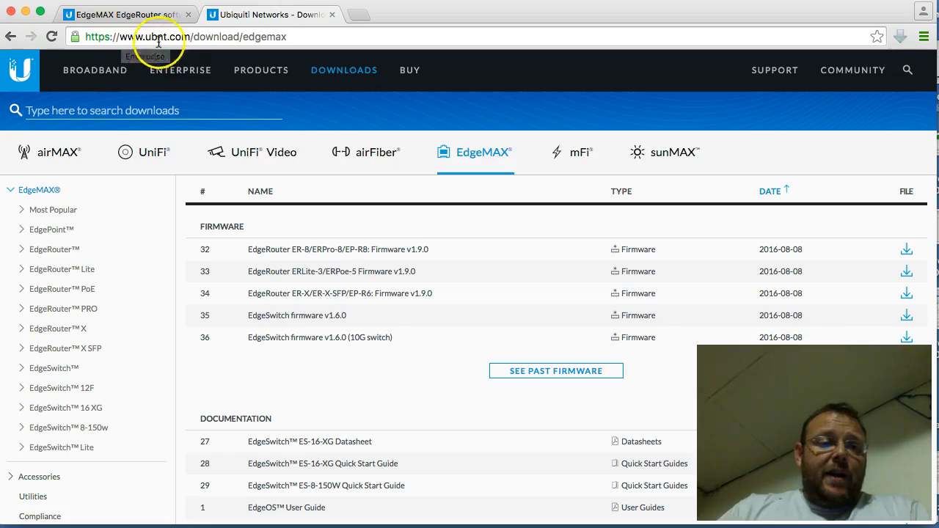
{"action": "mouse_move", "coordinate": [190, 66]}
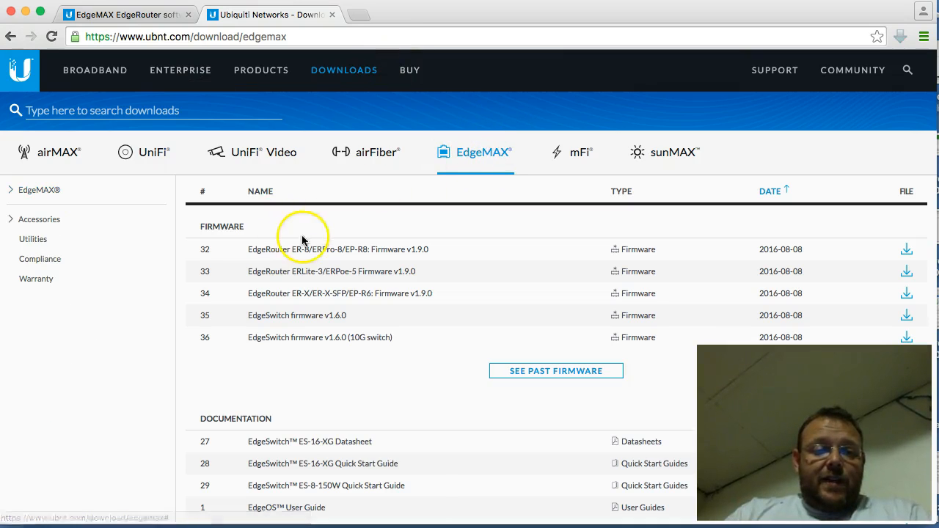
{"action": "mouse_move", "coordinate": [394, 280]}
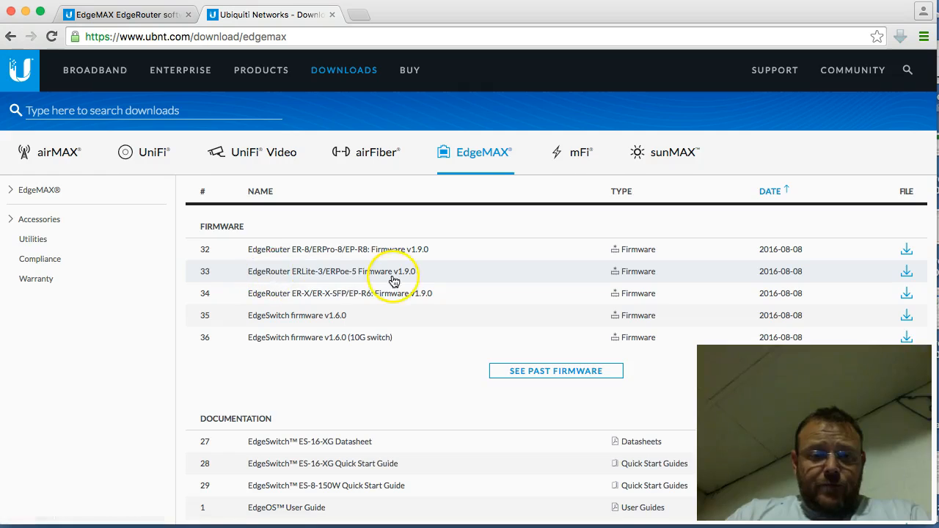
- Start downloading the ER-X/ER-X-SFP/EP-R6 Firmware v1.9.0 image from the Downloads page
{"action": "scroll", "scroll_direction": "down", "scroll_amount": 3}
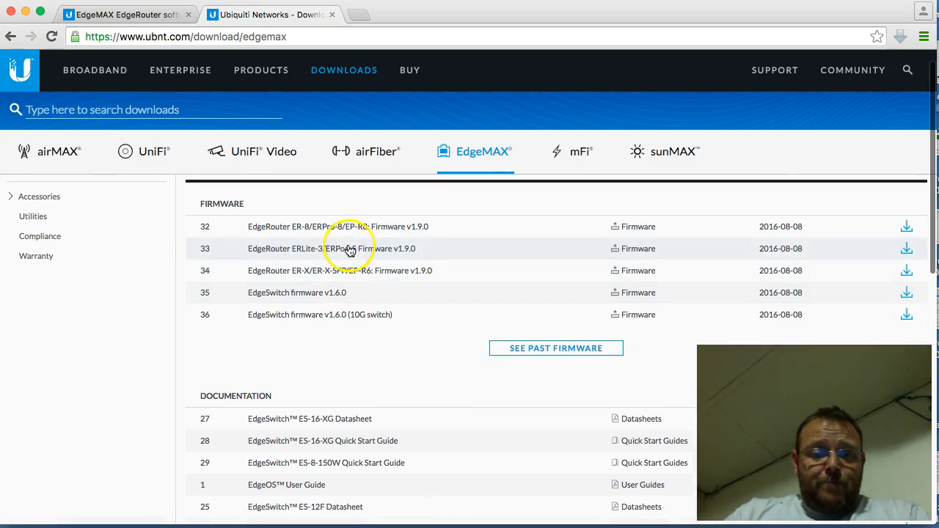
{"action": "mouse_move", "coordinate": [407, 240]}
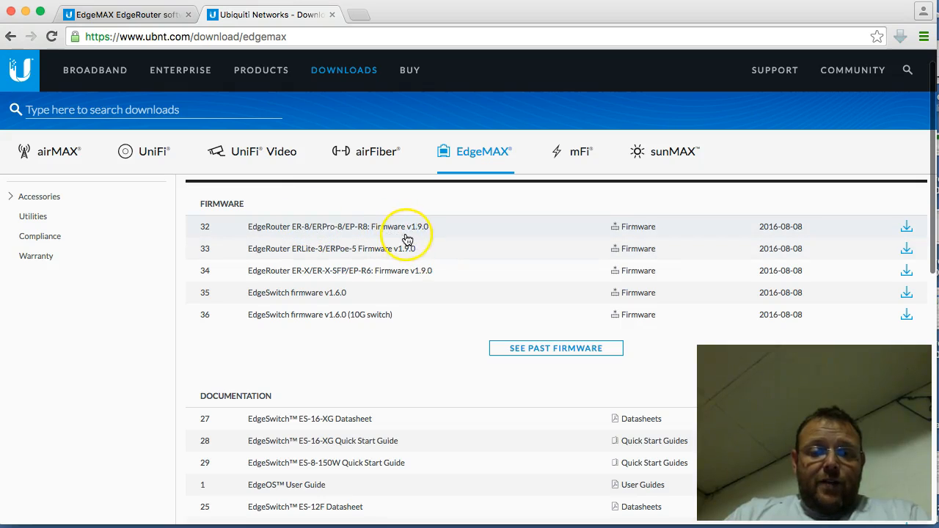
{"action": "scroll", "scroll_direction": "down", "scroll_amount": 3}
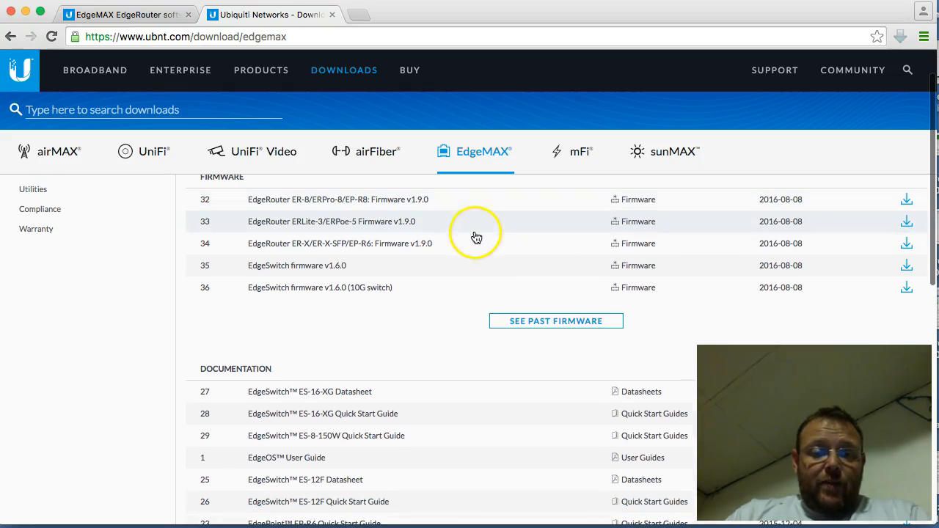
{"action": "mouse_move", "coordinate": [458, 255]}
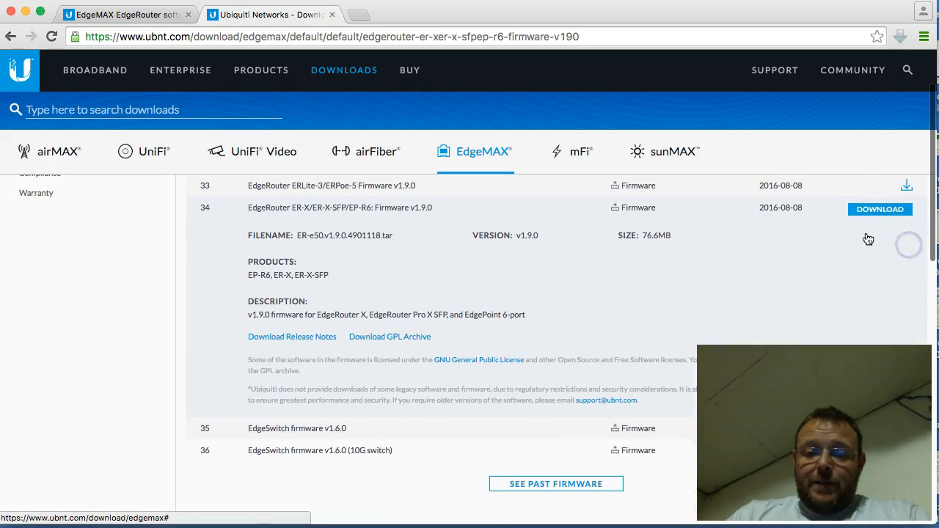
{"action": "left_click", "coordinate": [879, 209]}
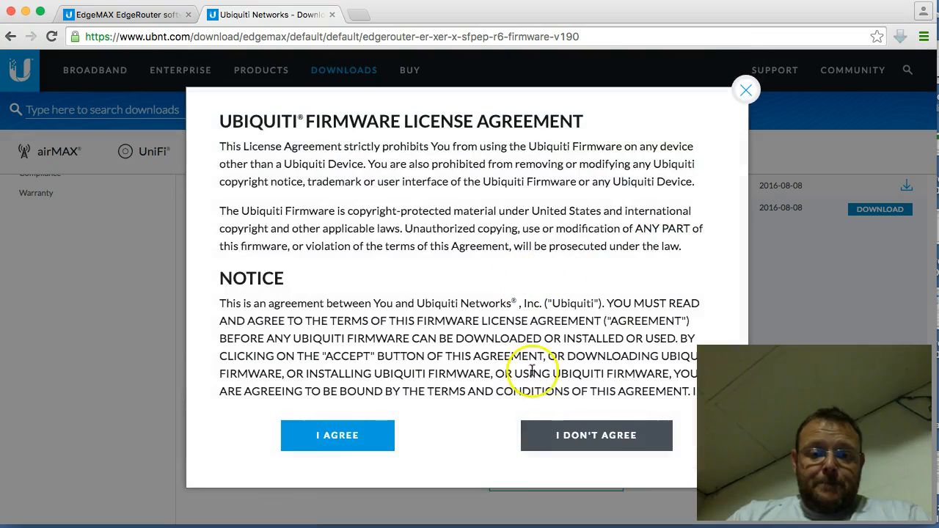
{"action": "left_click", "coordinate": [337, 435]}
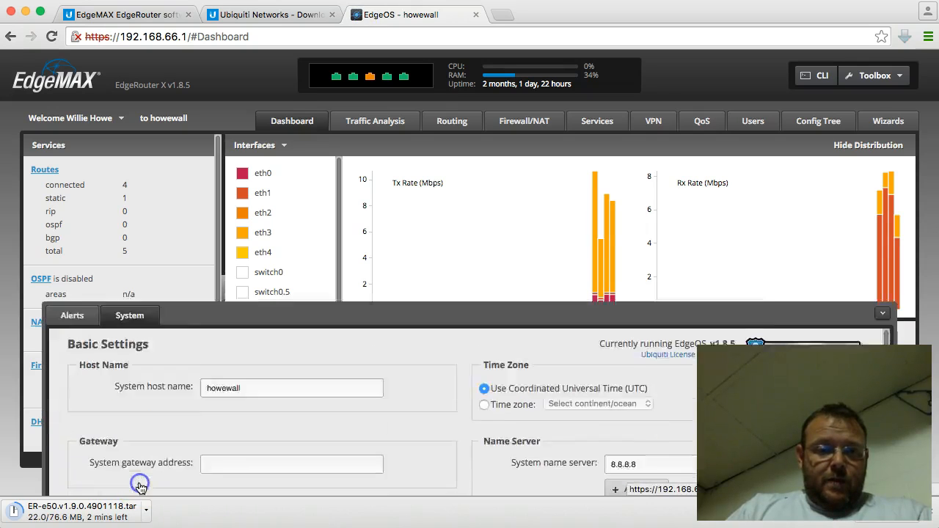
- Download a Back Up Config file from the System panel's Configuration Management section
{"action": "scroll", "scroll_direction": "down", "scroll_amount": 3}
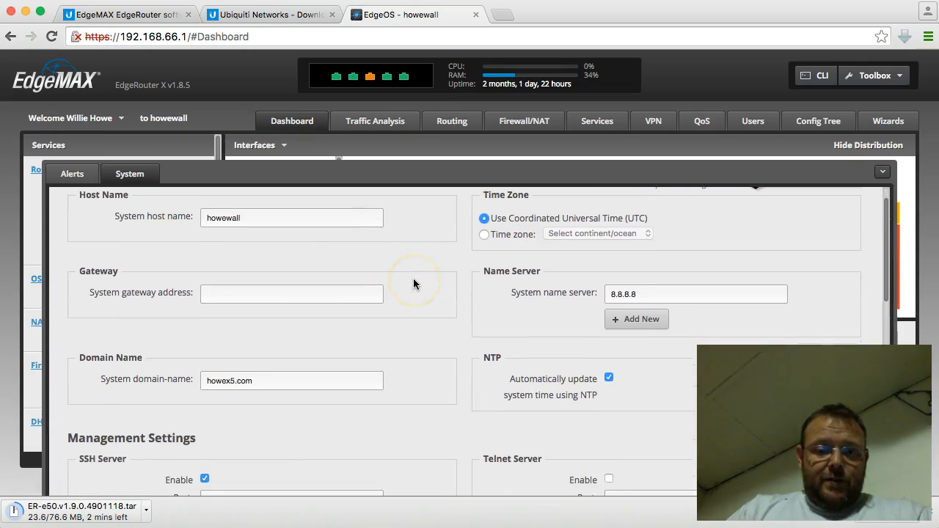
{"action": "scroll", "scroll_direction": "down", "scroll_amount": 3}
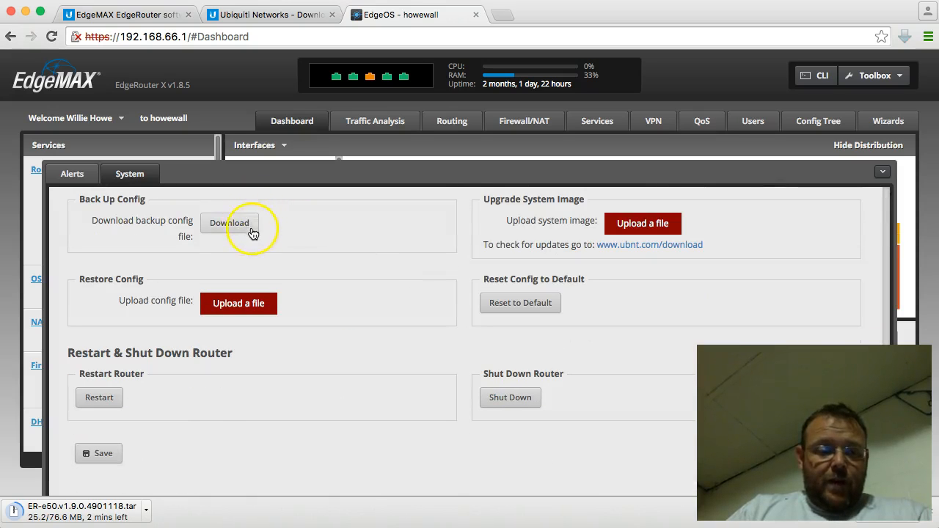
{"action": "left_click", "coordinate": [229, 223]}
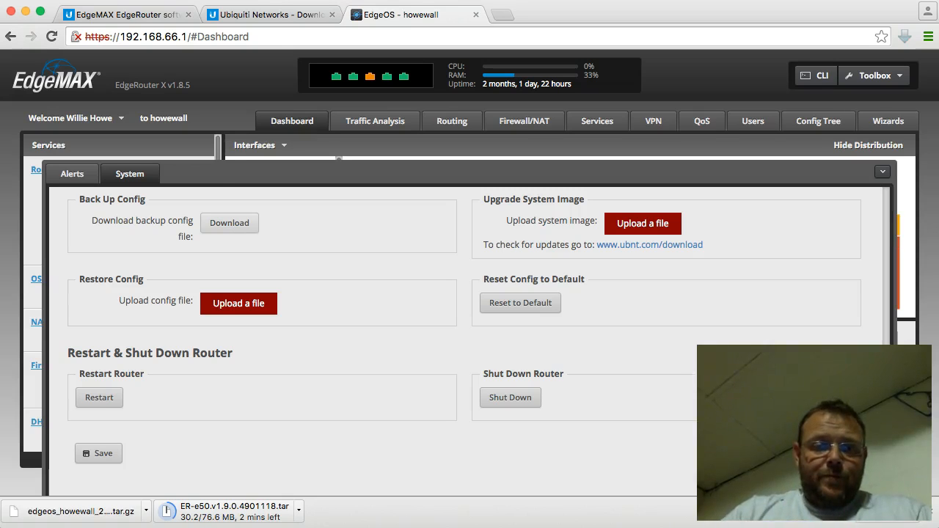
{"action": "mouse_move", "coordinate": [274, 23]}
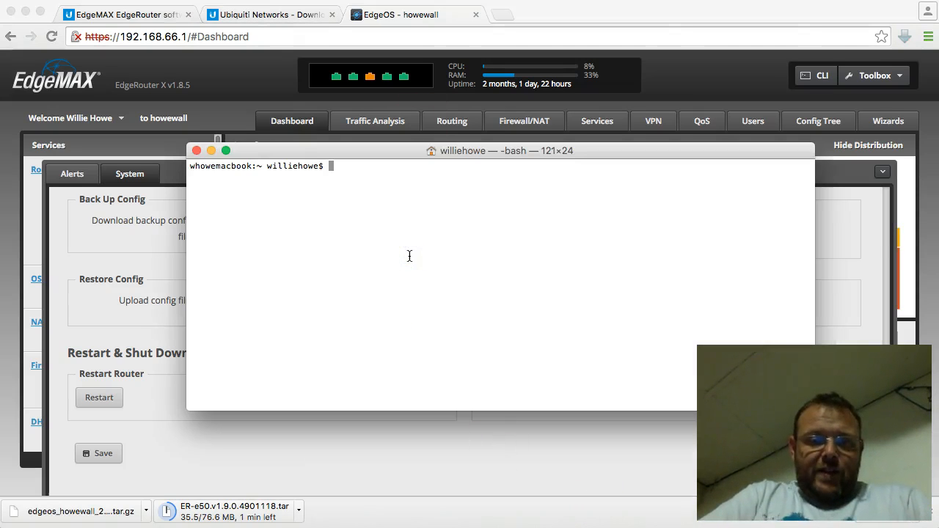
- Log in to the router over SSH as whowe at 192.168.66.1
{"action": "type", "text": "ssh whowe"}
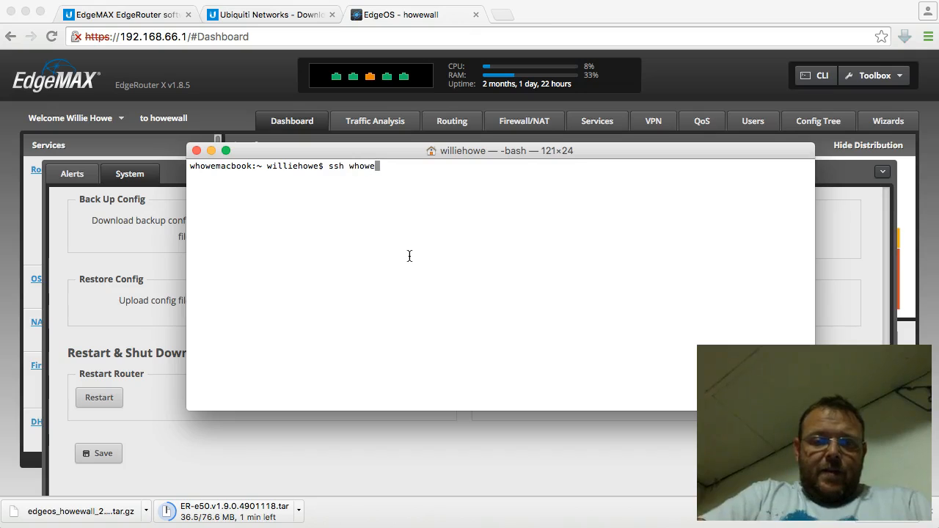
{"action": "type", "text": "@192.168.66.1"}
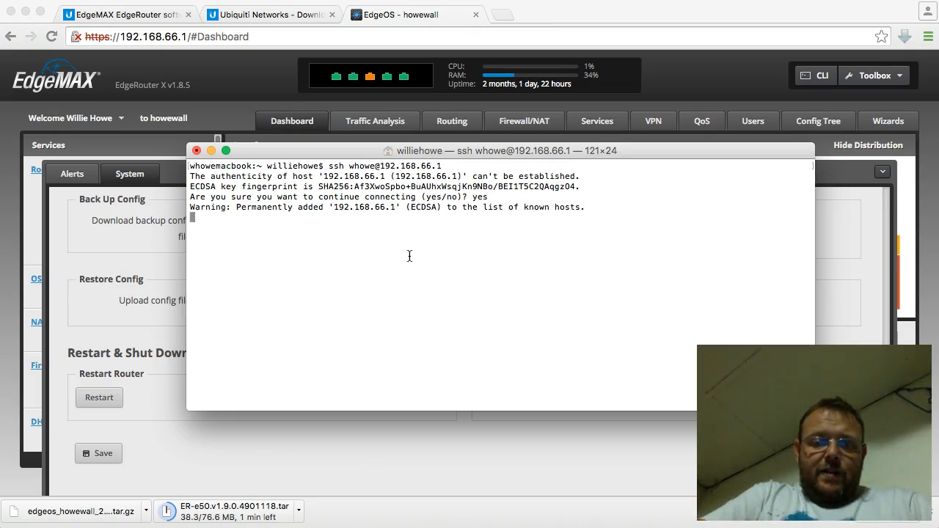
{"action": "key", "text": "Return"}
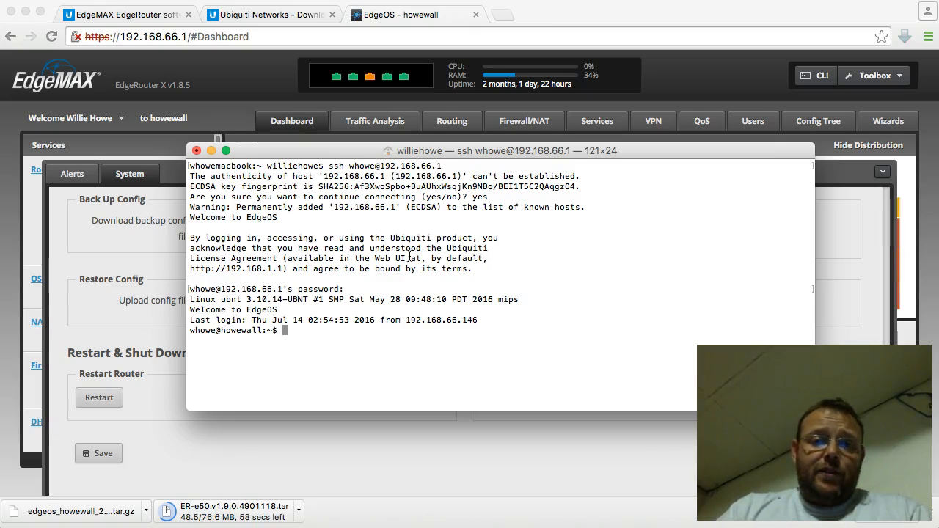
- List the available commands, then show commit-confirm's rollback options in configure mode
{"action": "key", "text": "Tab"}
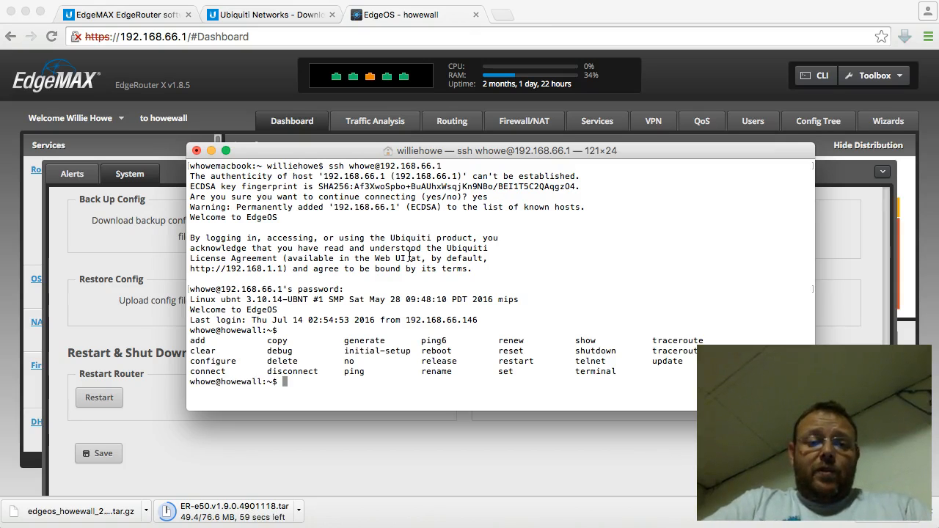
{"action": "type", "text": "commit"}
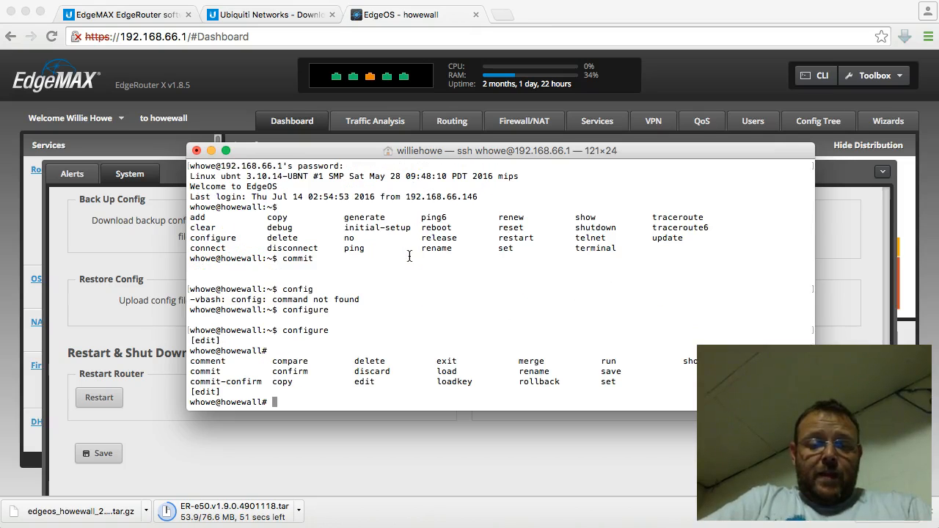
{"action": "type", "text": "commit"}
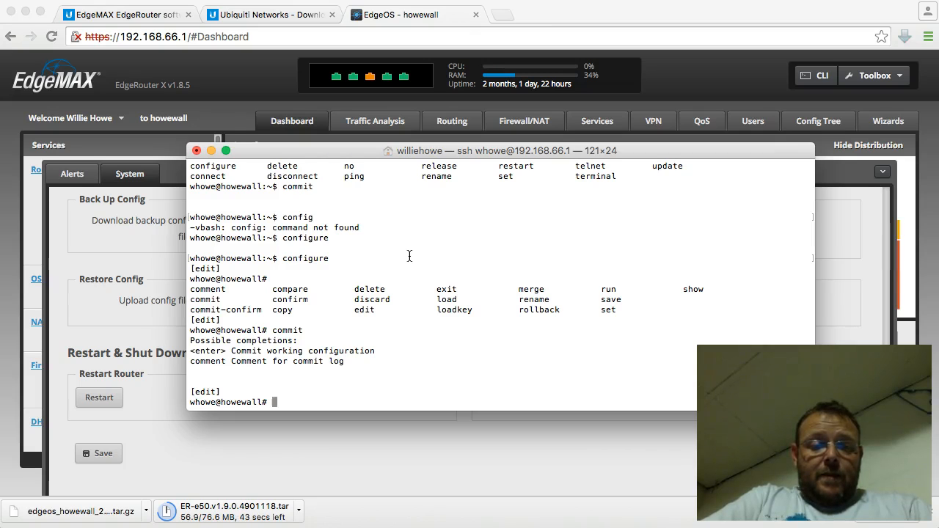
{"action": "type", "text": "commit-confirm"}
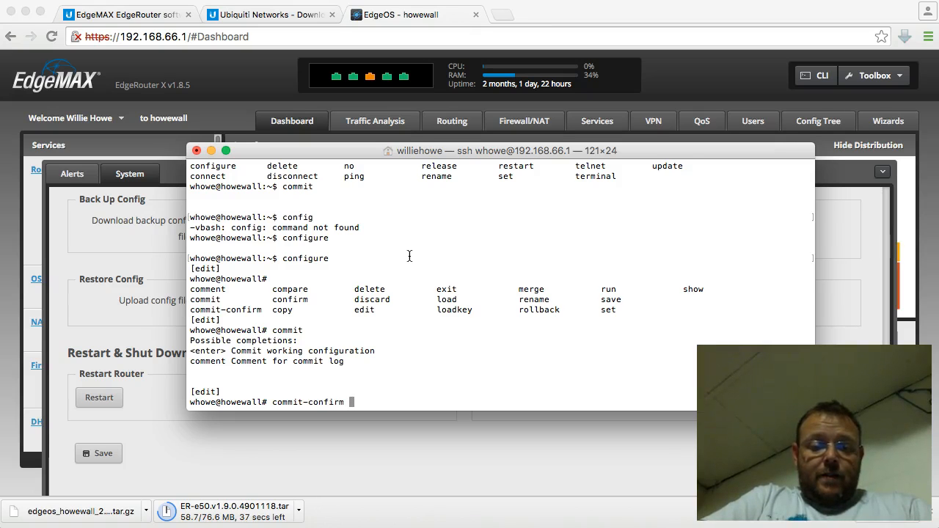
{"action": "key", "text": "Tab"}
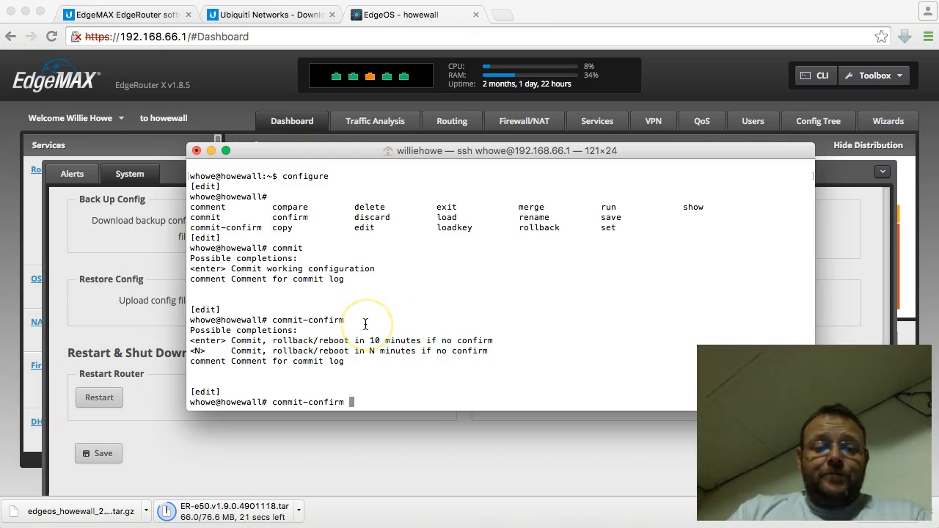
{"action": "mouse_move", "coordinate": [379, 324]}
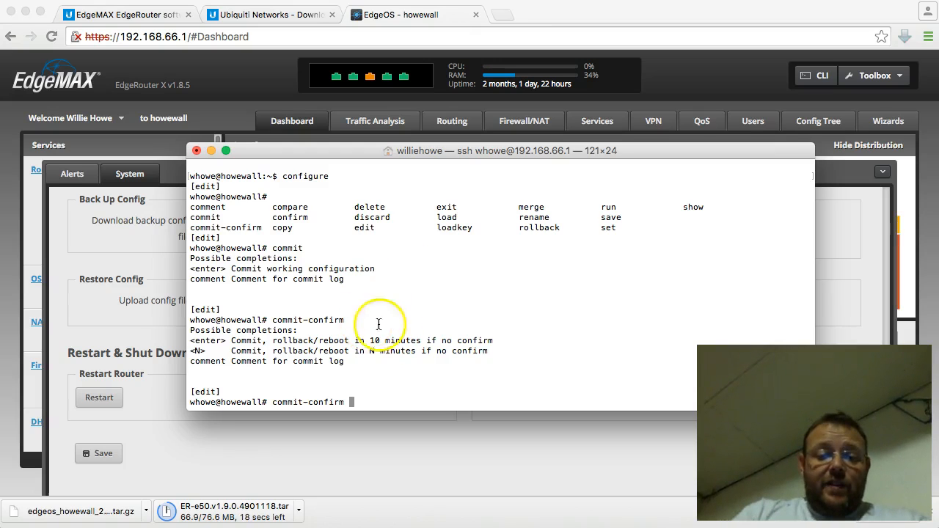
{"action": "mouse_move", "coordinate": [333, 340]}
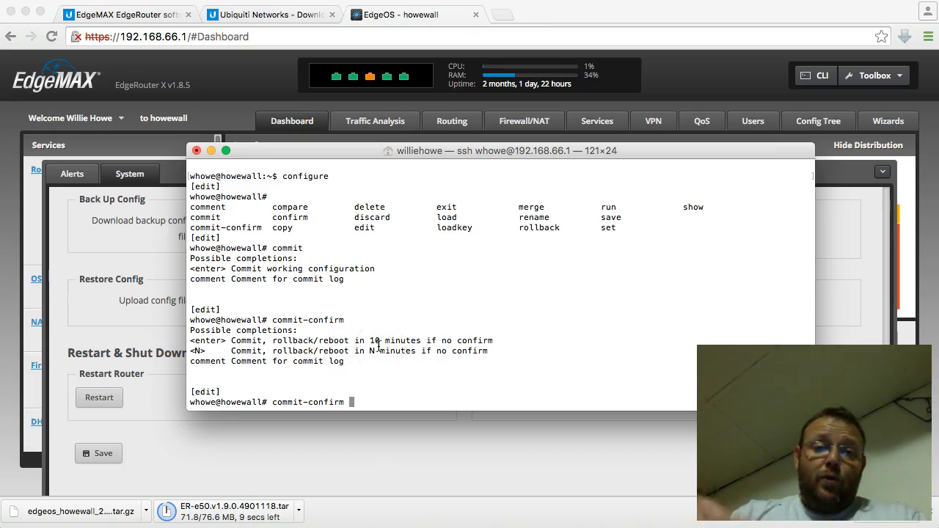
{"action": "mouse_move", "coordinate": [377, 355]}
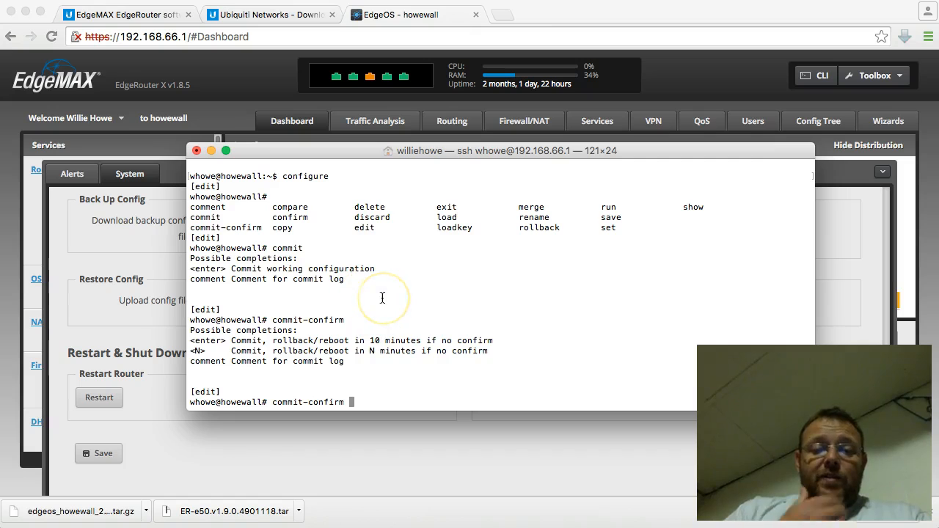
{"action": "mouse_move", "coordinate": [182, 150]}
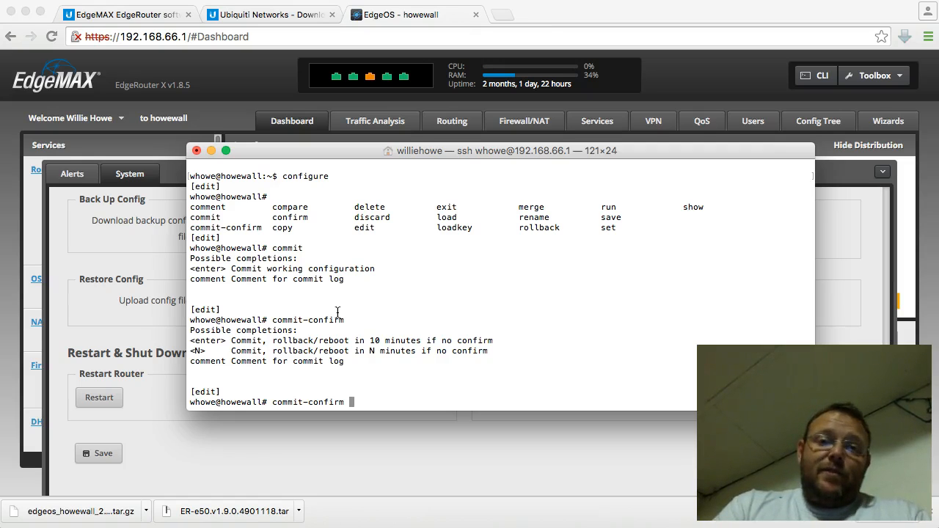
{"action": "mouse_move", "coordinate": [366, 283]}
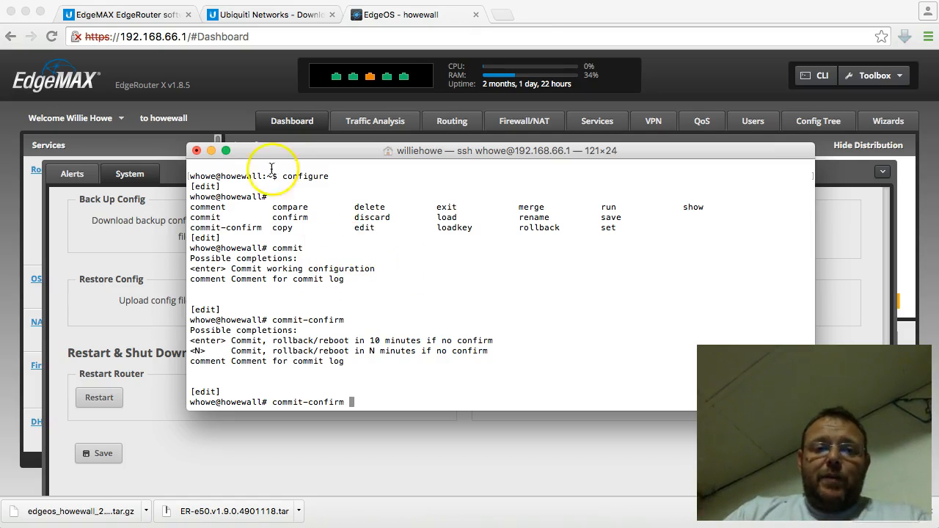
- Upload ER-e50.v1.9.0.4901118.tar through the System panel's Upgrade System Image section
{"action": "left_click", "coordinate": [196, 150]}
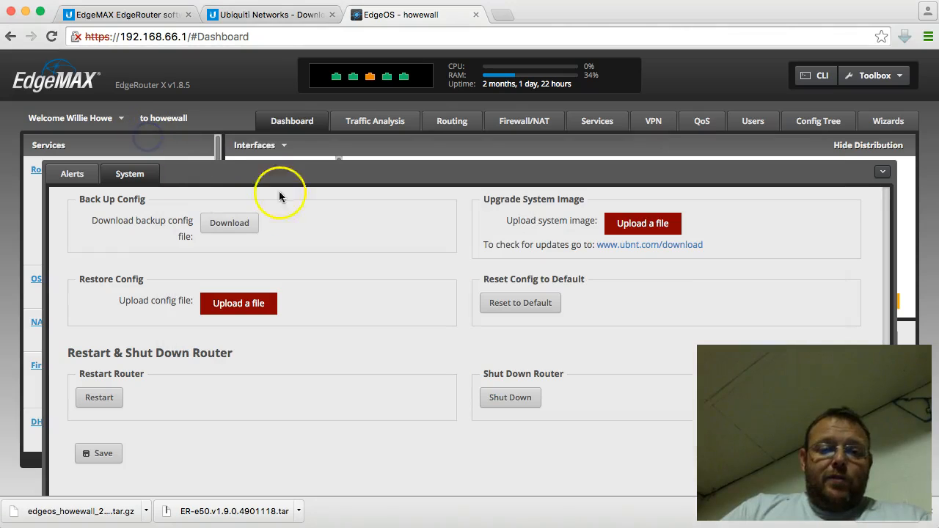
{"action": "mouse_move", "coordinate": [882, 172]}
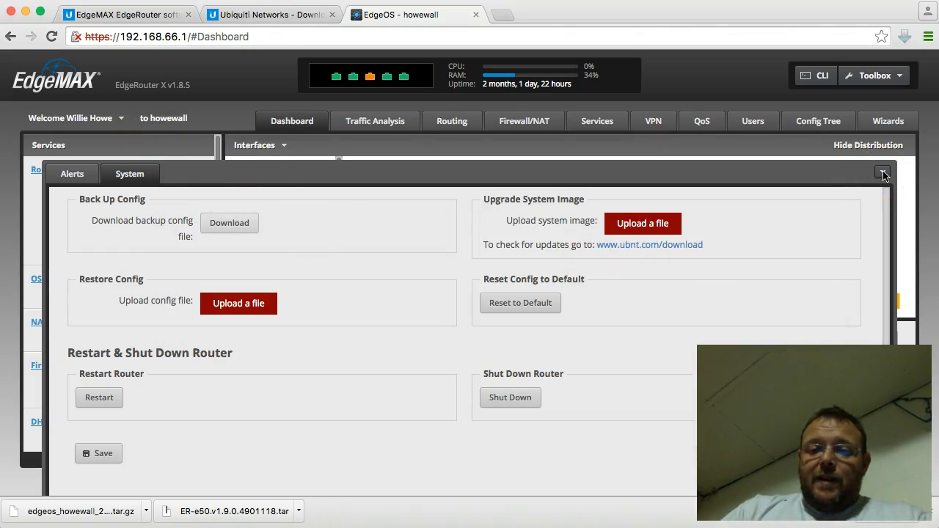
{"action": "left_click", "coordinate": [883, 174]}
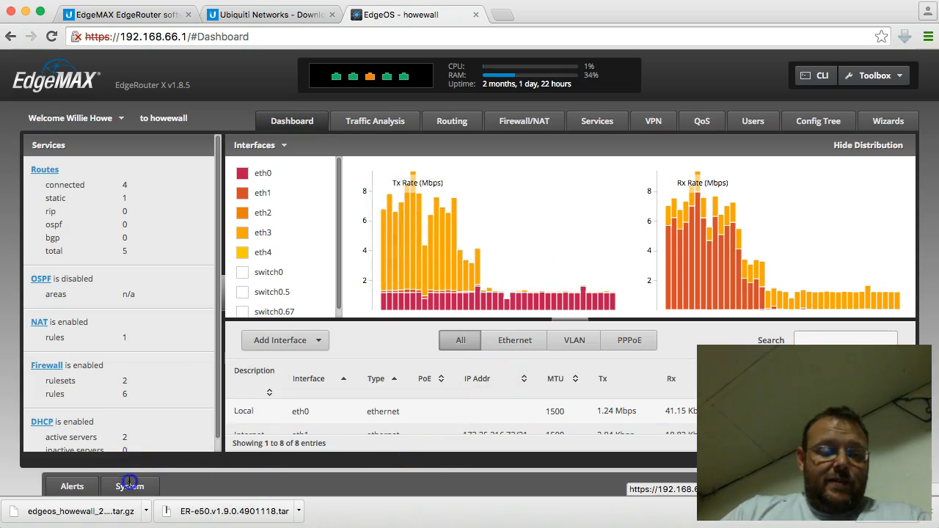
{"action": "left_click", "coordinate": [130, 486]}
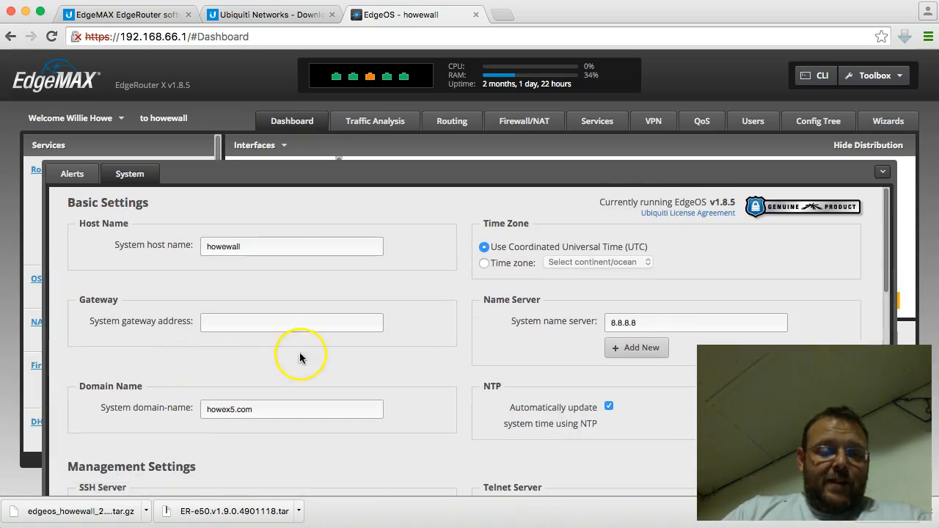
{"action": "scroll", "scroll_direction": "down", "scroll_amount": 3}
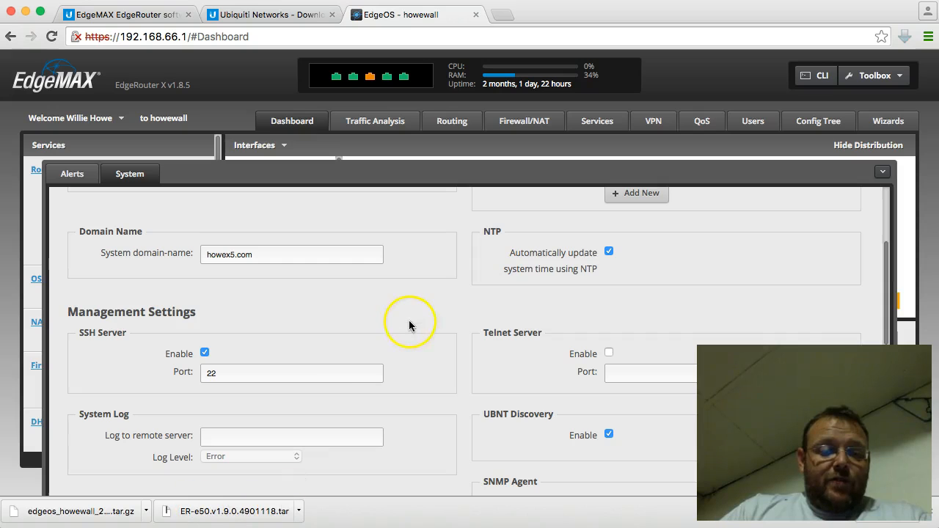
{"action": "scroll", "scroll_direction": "down", "scroll_amount": 3}
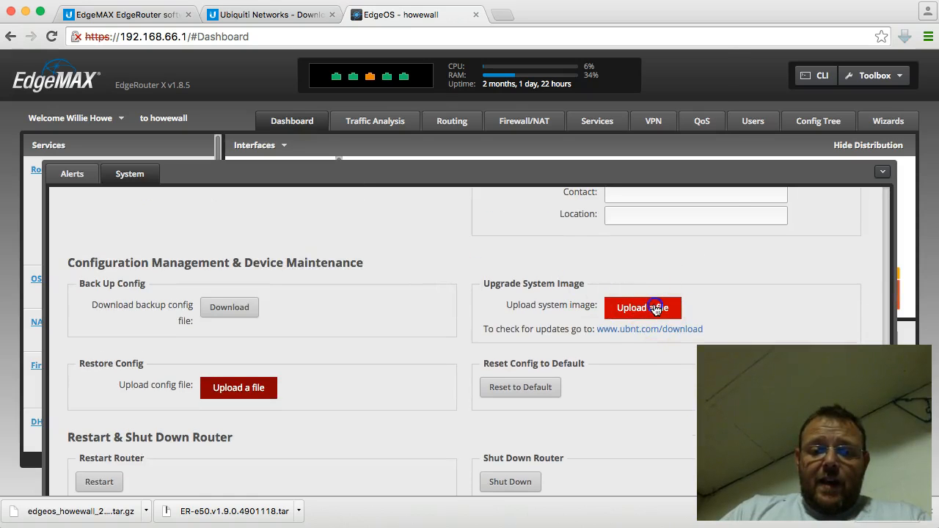
{"action": "left_click", "coordinate": [643, 308]}
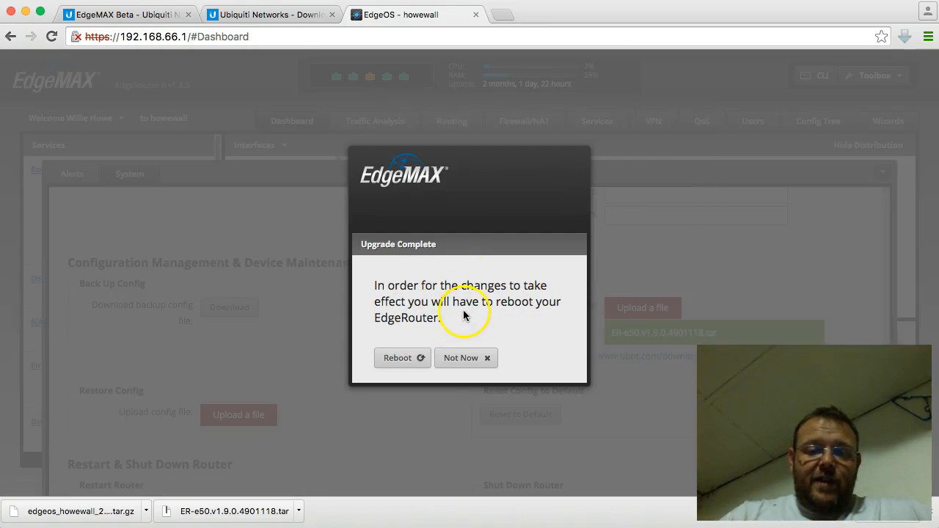
- Reboot the router to apply the upgrade and start pinging its address
{"action": "left_click", "coordinate": [400, 357]}
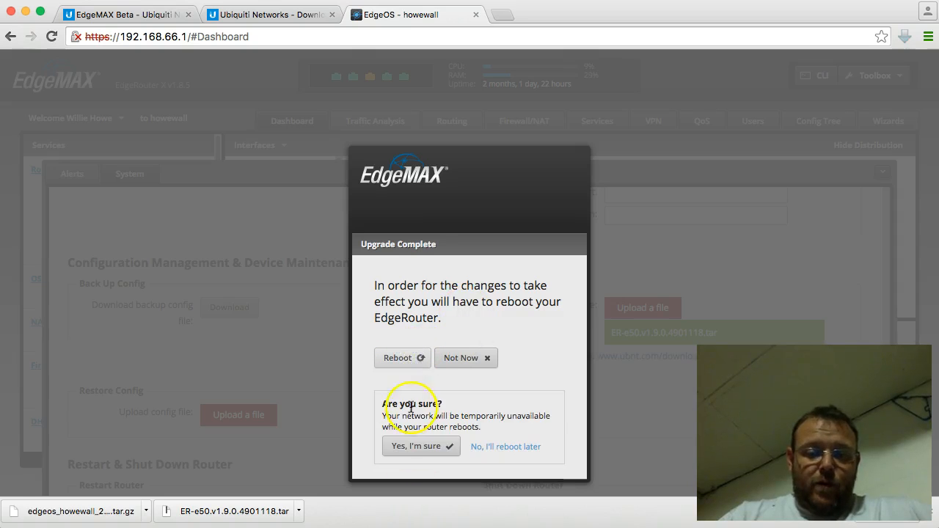
{"action": "left_click", "coordinate": [421, 447]}
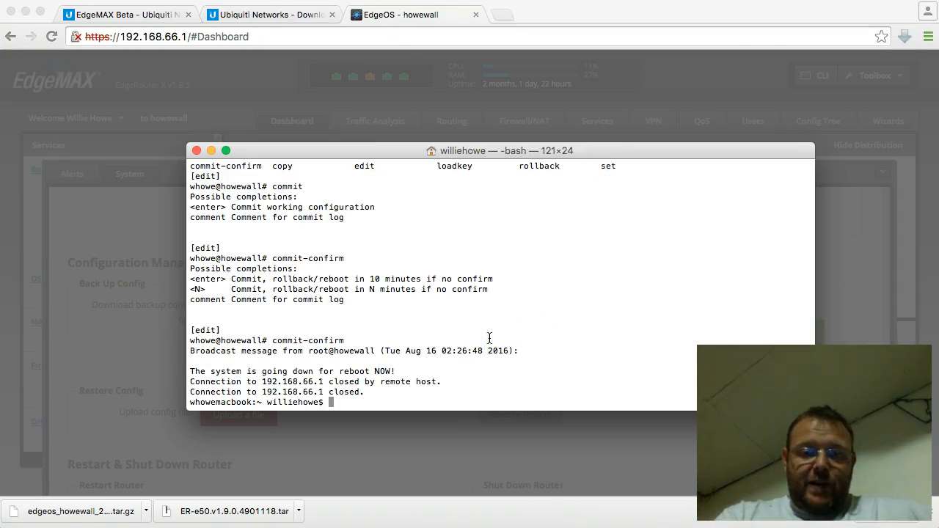
{"action": "type", "text": "ping"}
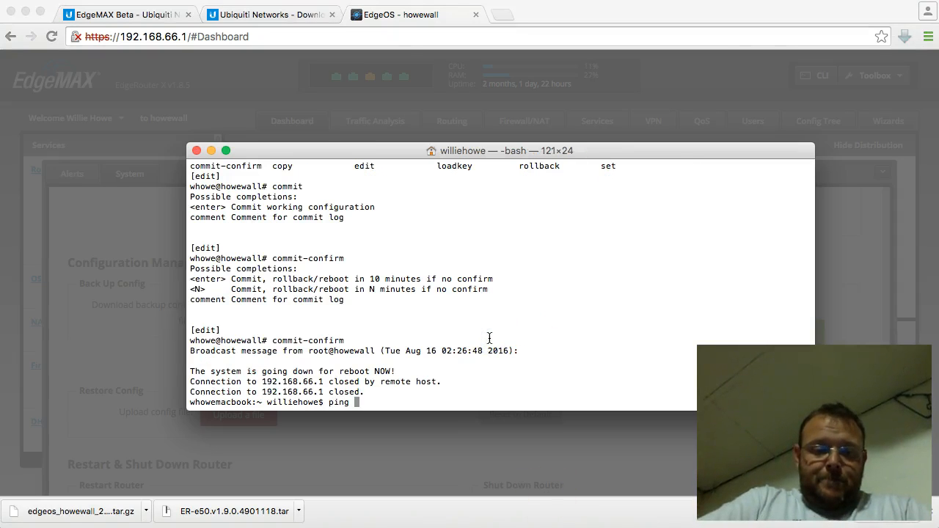
{"action": "type", "text": "192.168.6"}
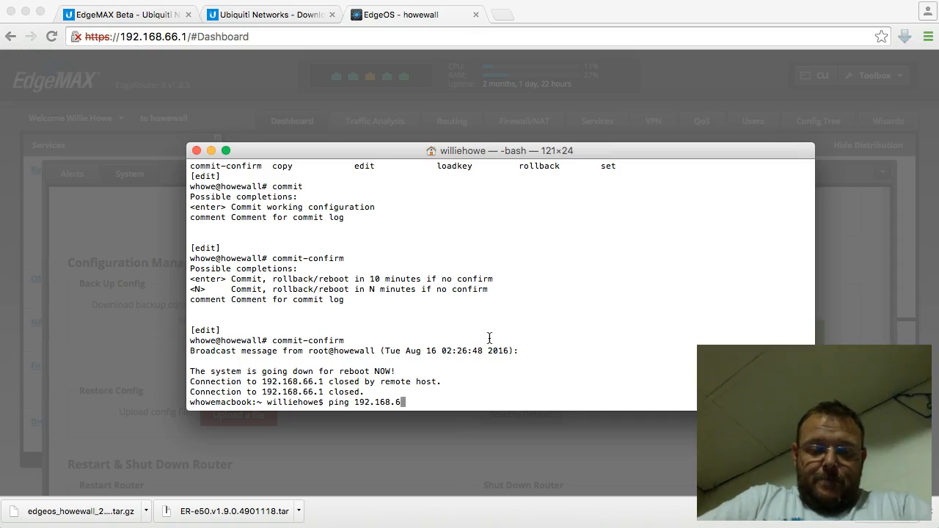
{"action": "key", "text": "Return"}
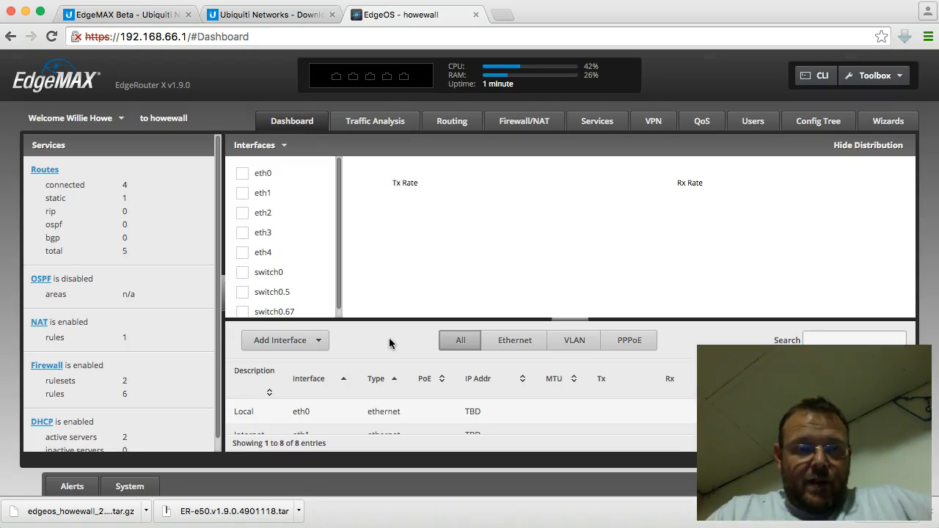
- Review the Basic Setup wizard and its LAN Ports section, then open WAN+2LAN2
{"action": "left_click", "coordinate": [888, 121]}
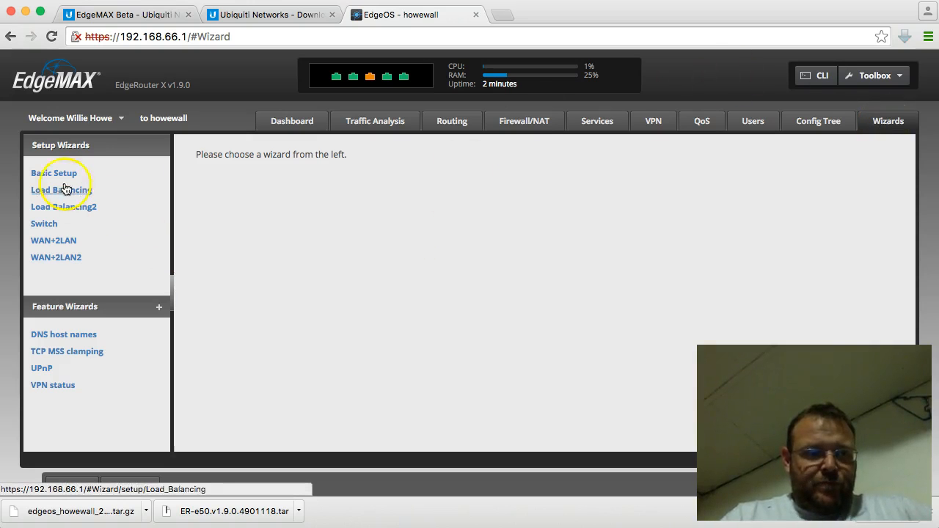
{"action": "left_click", "coordinate": [52, 173]}
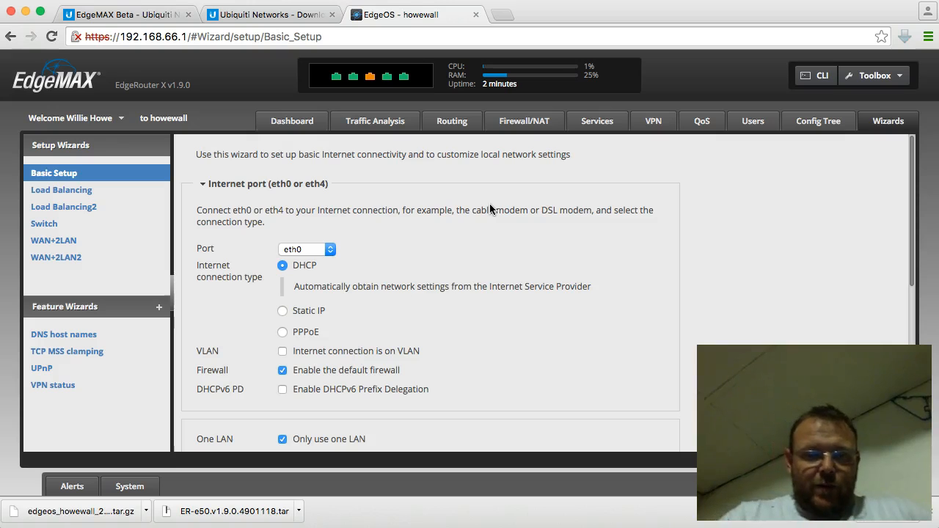
{"action": "scroll", "scroll_direction": "down", "scroll_amount": 3}
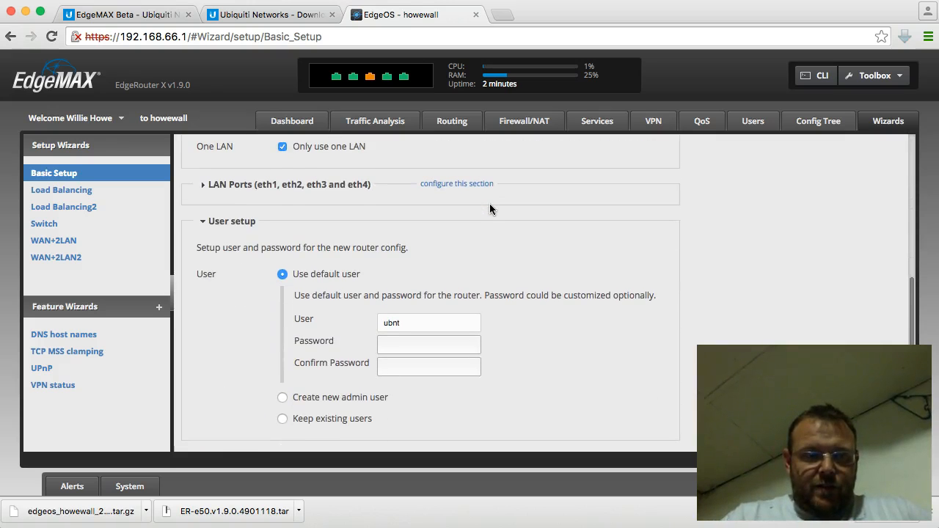
{"action": "scroll", "scroll_direction": "down", "scroll_amount": 3}
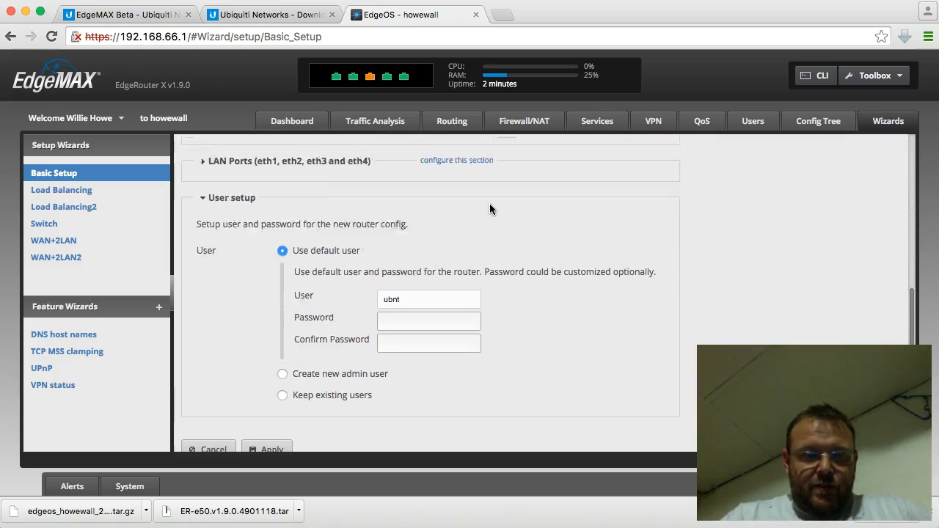
{"action": "scroll", "scroll_direction": "up", "scroll_amount": 3}
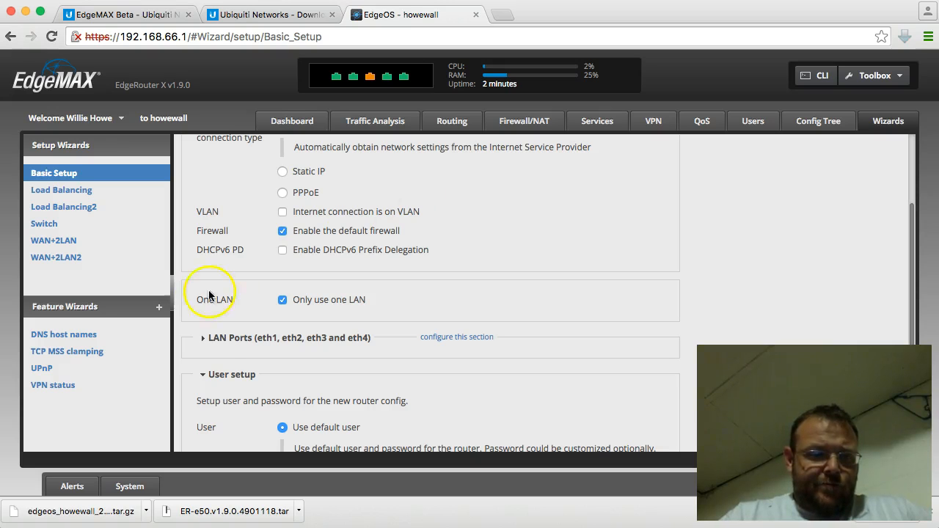
{"action": "left_click", "coordinate": [204, 337]}
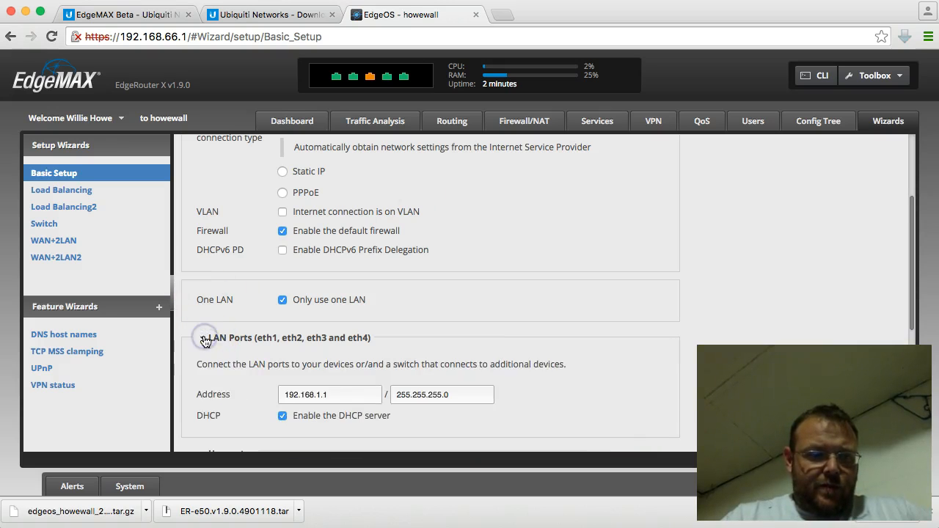
{"action": "scroll", "scroll_direction": "down", "scroll_amount": 3}
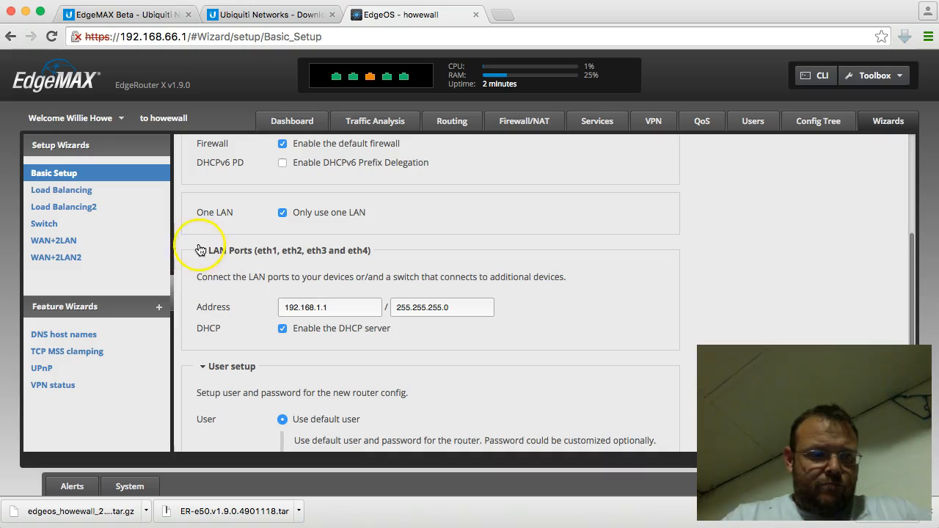
{"action": "left_click", "coordinate": [56, 256]}
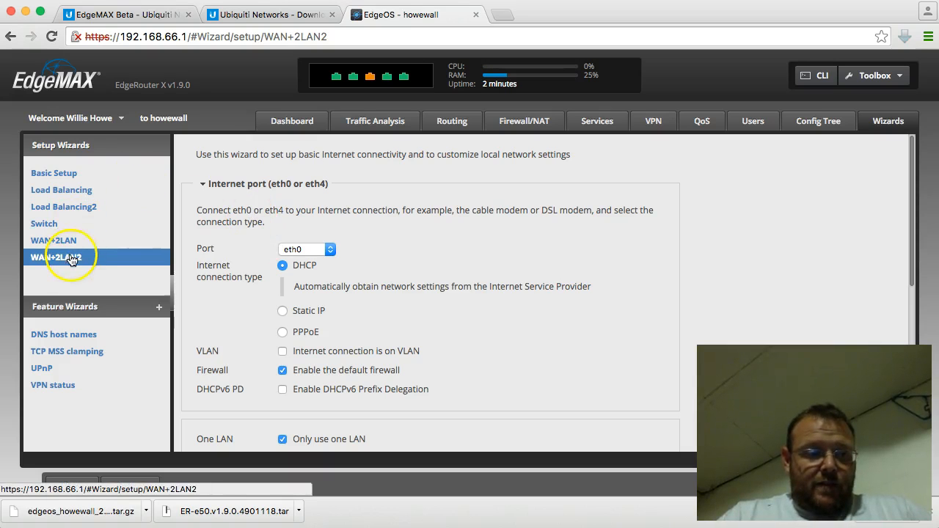
- Look through the Switch wizard's management, VLAN-aware and user sections, then go to VPN
{"action": "left_click", "coordinate": [43, 224]}
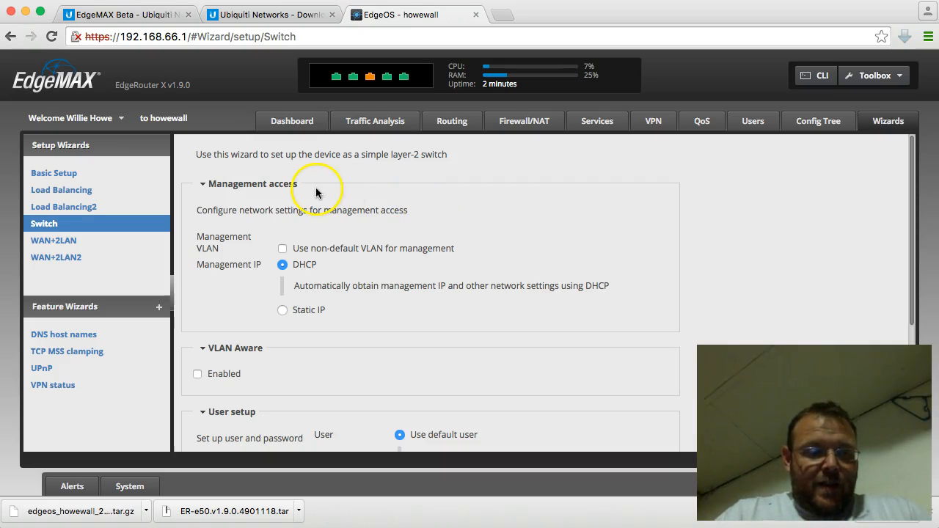
{"action": "mouse_move", "coordinate": [257, 159]}
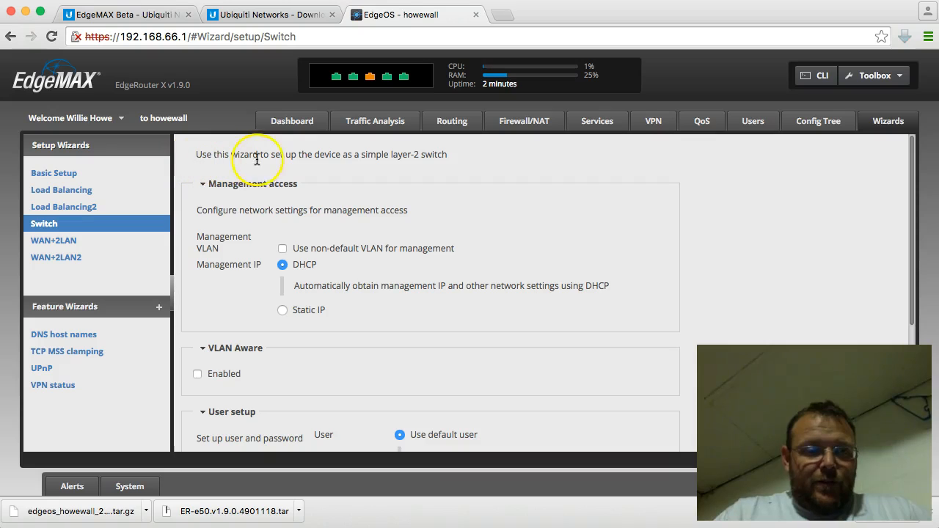
{"action": "mouse_move", "coordinate": [430, 160]}
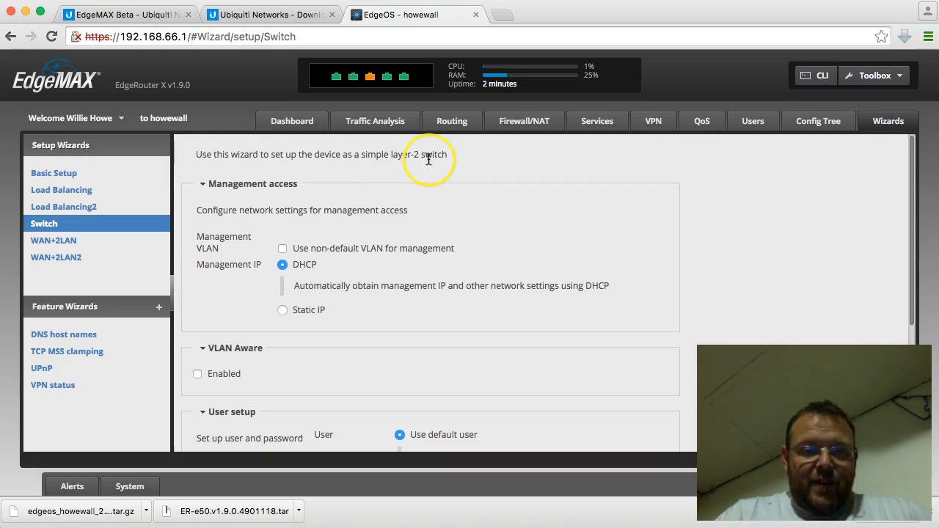
{"action": "scroll", "scroll_direction": "down", "scroll_amount": 3}
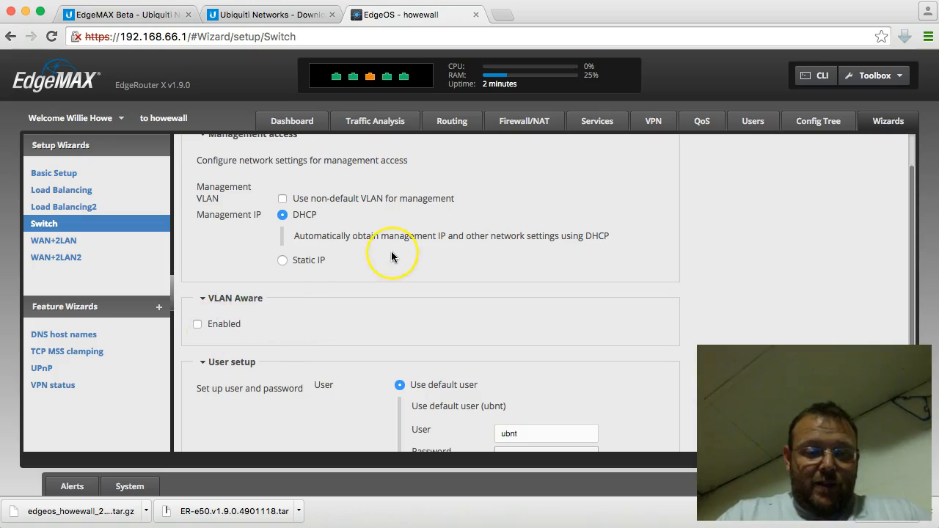
{"action": "scroll", "scroll_direction": "up", "scroll_amount": 3}
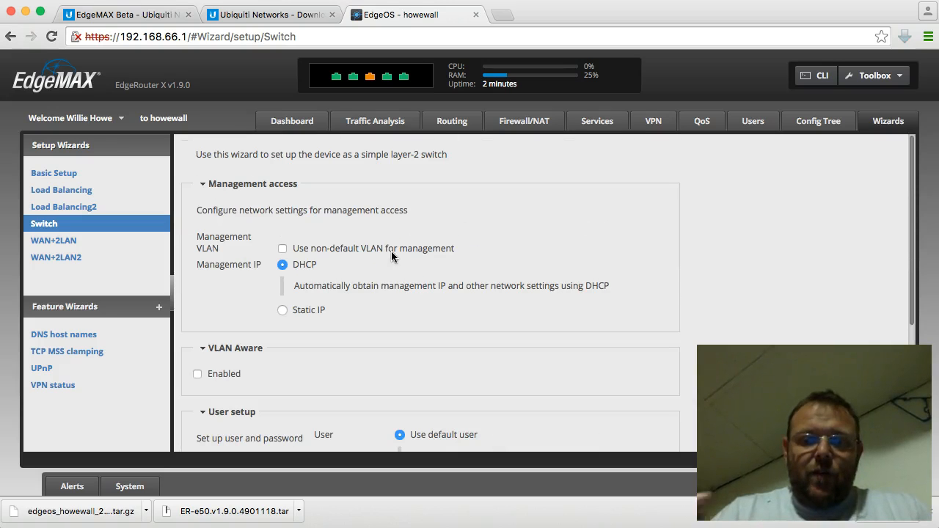
{"action": "left_click", "coordinate": [596, 120]}
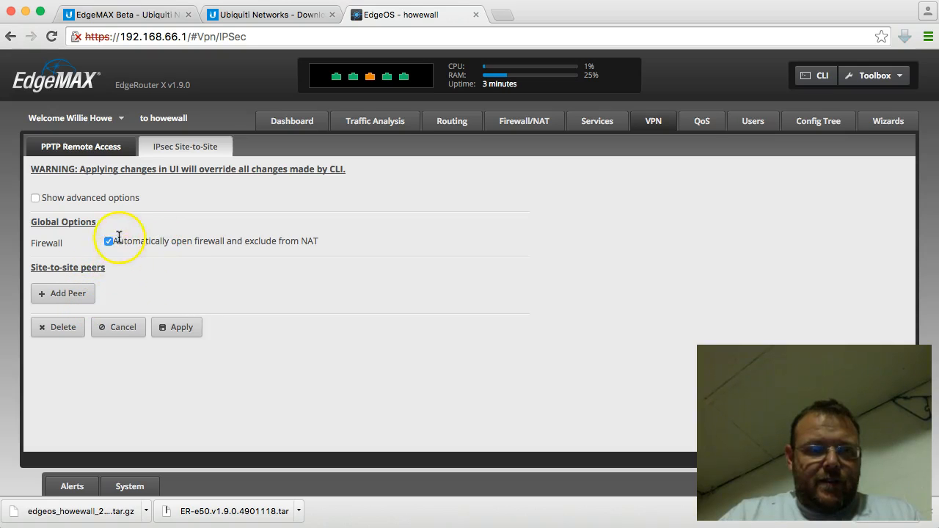
{"action": "mouse_move", "coordinate": [36, 197]}
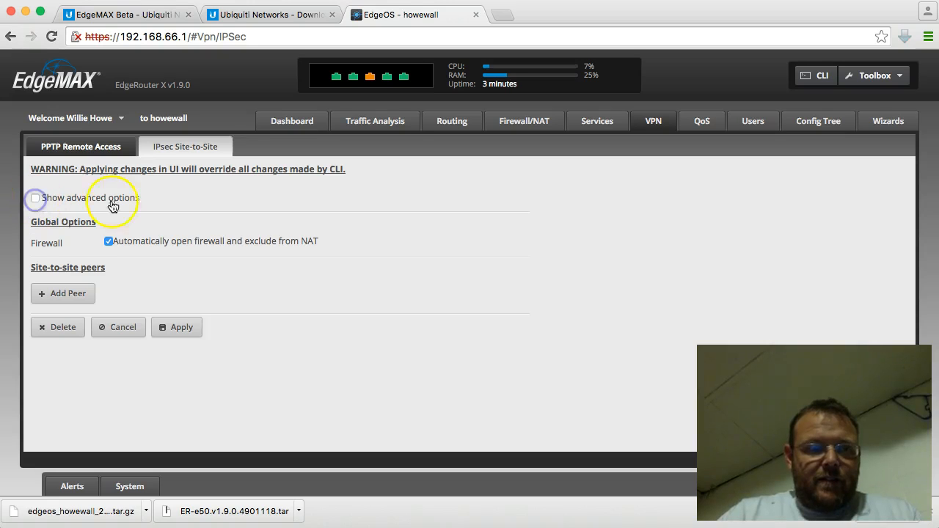
- Add a new peer and view its peer, local IP, pre-shared secret and subnet fields
{"action": "left_click", "coordinate": [63, 294]}
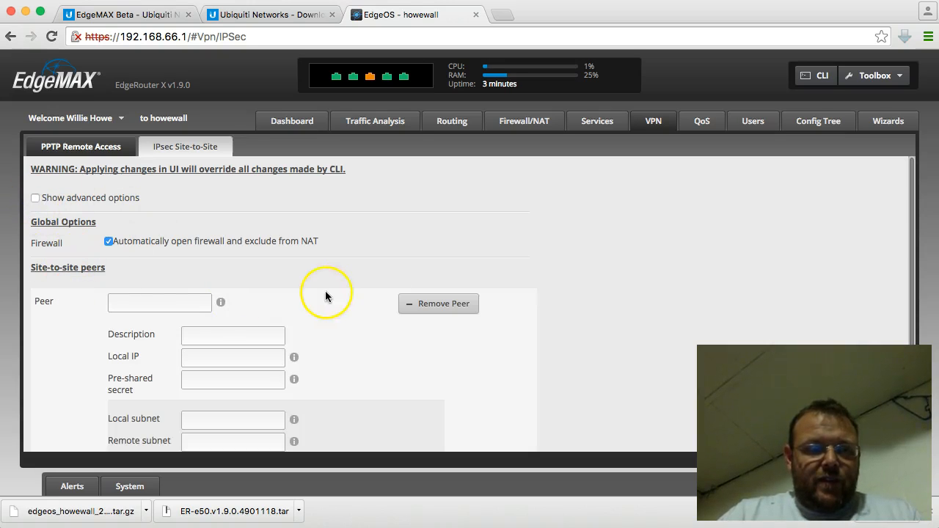
{"action": "mouse_move", "coordinate": [342, 296]}
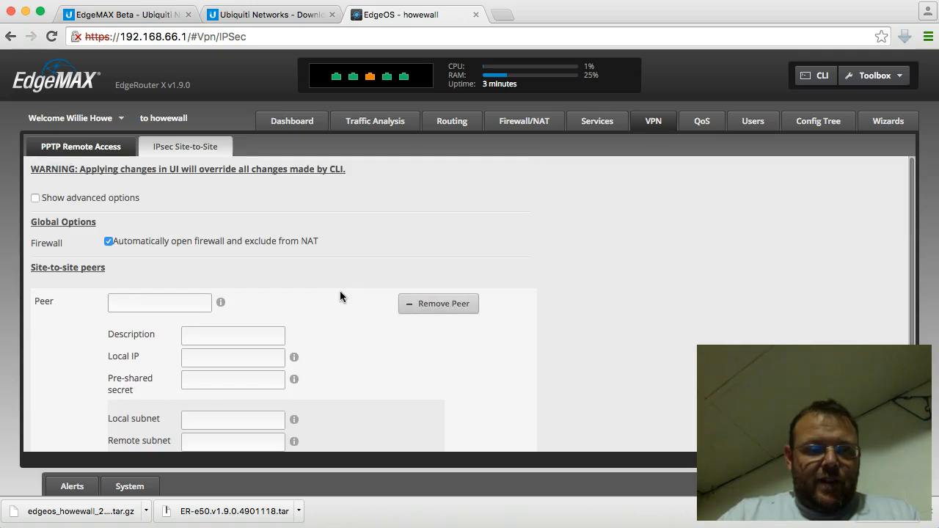
{"action": "scroll", "scroll_direction": "down", "scroll_amount": 3}
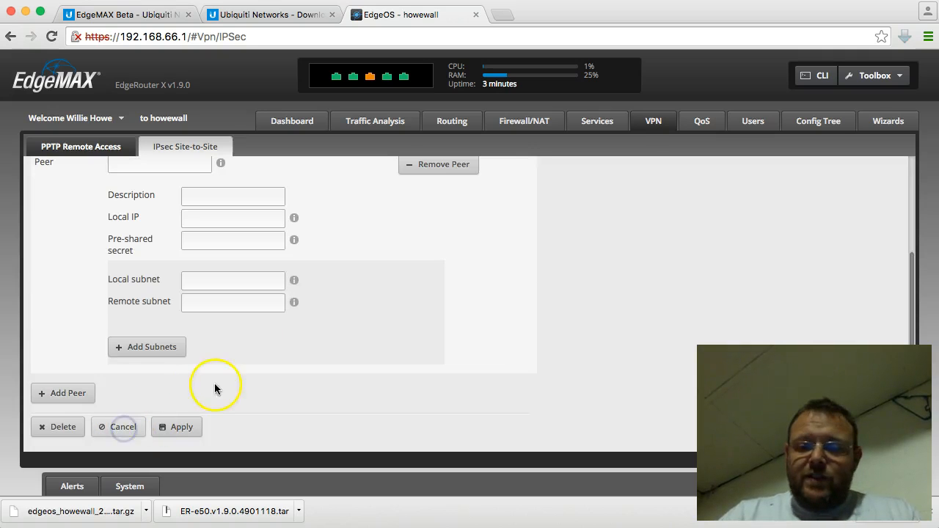
{"action": "mouse_move", "coordinate": [243, 364]}
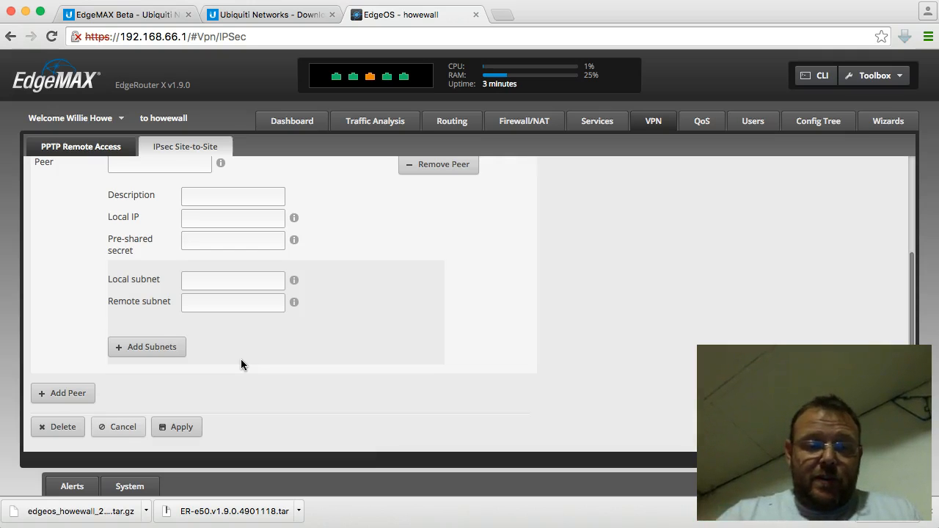
{"action": "left_click", "coordinate": [122, 427]}
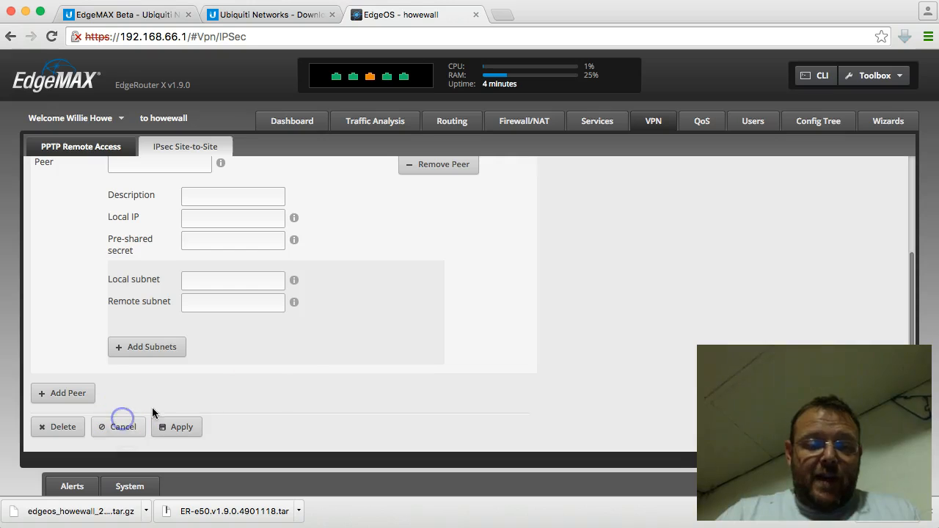
{"action": "mouse_move", "coordinate": [305, 397]}
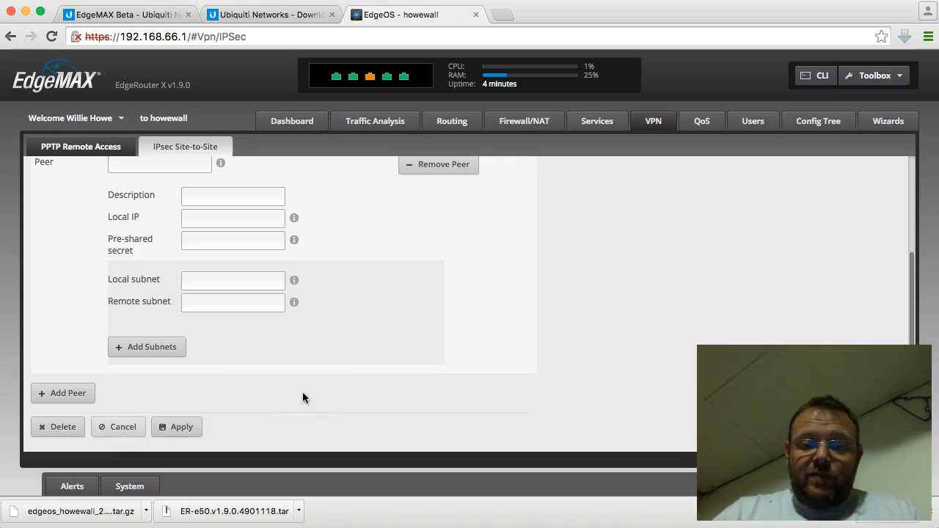